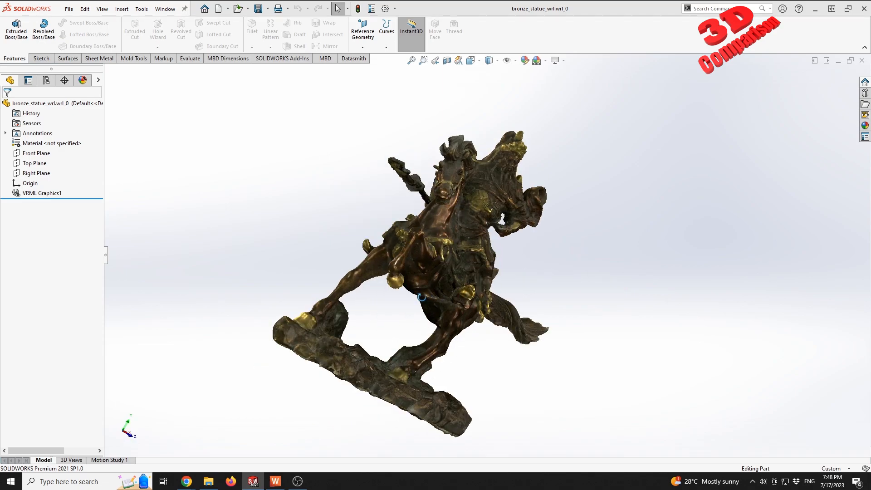
# Step: Preview the Artec bronze statue tab in Chrome, then show the VRML video's analytics (1,163 views)
pyautogui.moveTo(421, 297); pyautogui.dragTo(409, 300)
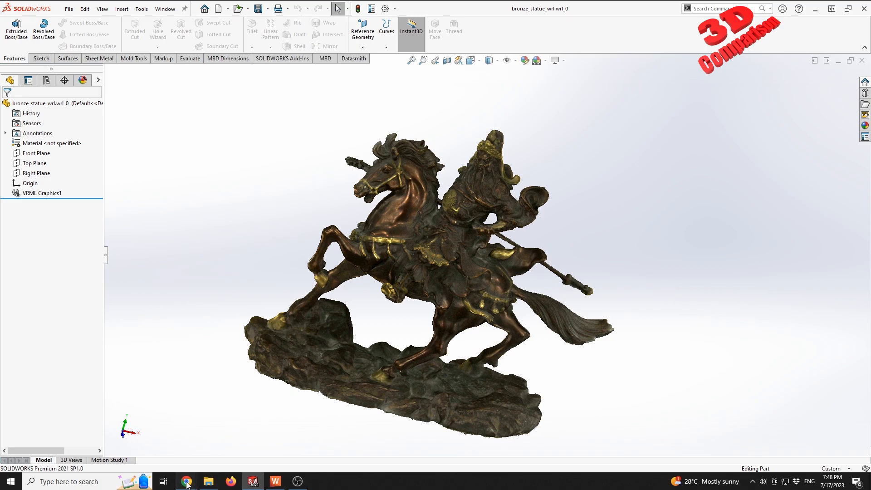
pyautogui.click(187, 481)
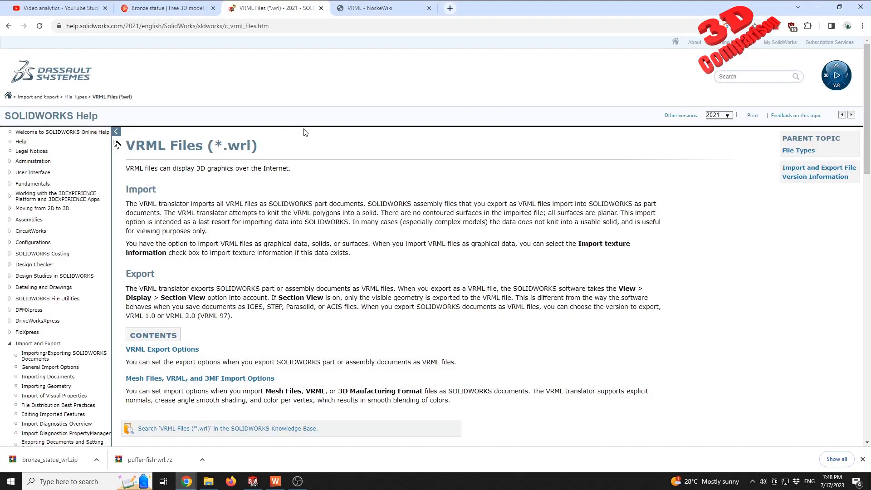
pyautogui.click(166, 8)
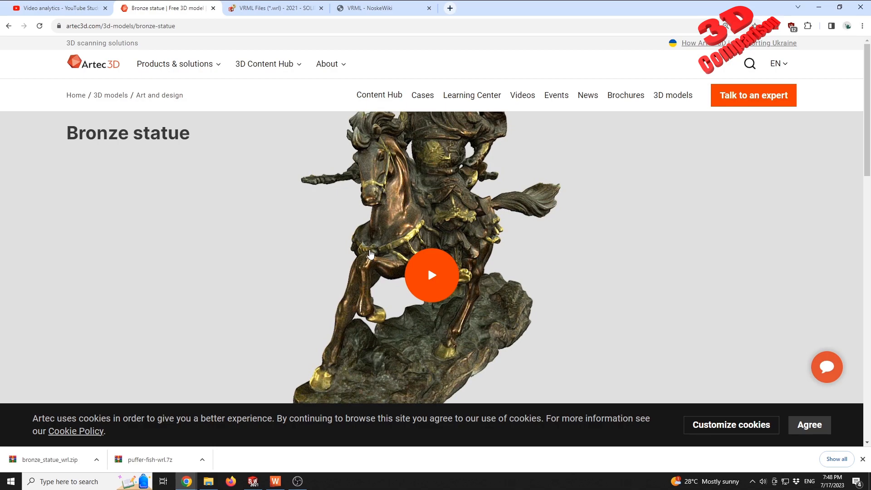
pyautogui.click(432, 275)
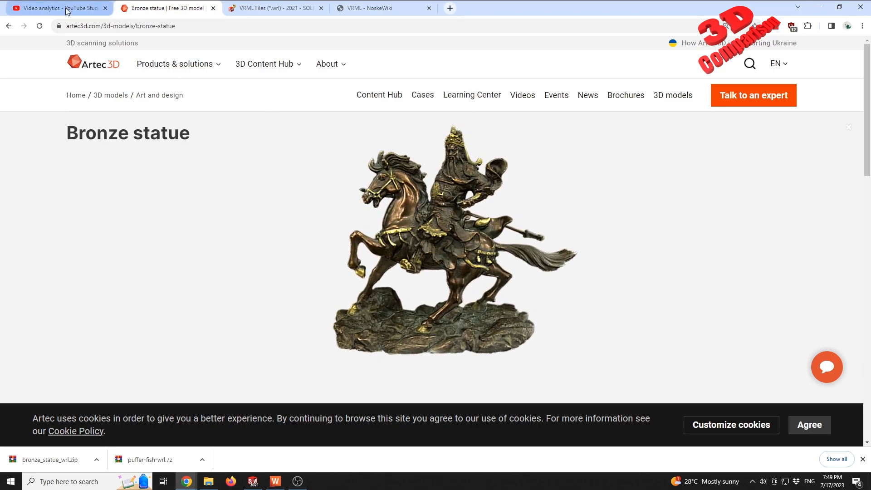
pyautogui.click(59, 8)
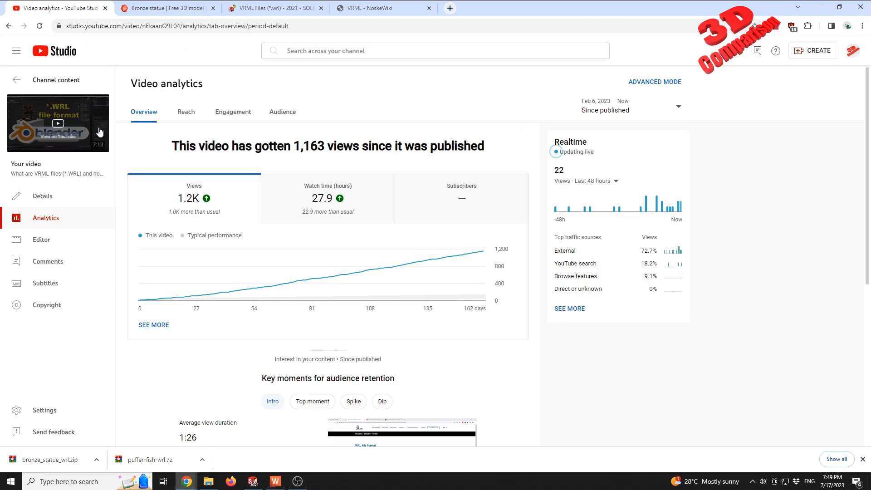
pyautogui.moveTo(72, 109)
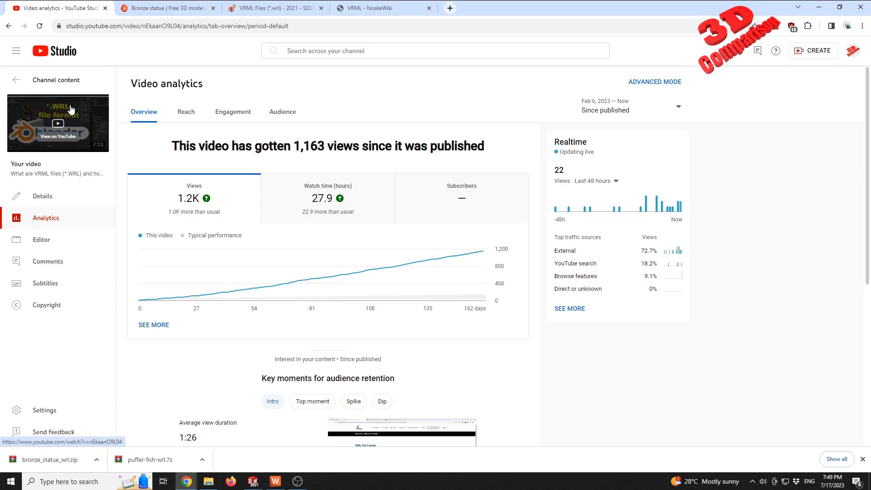
pyautogui.moveTo(267, 69)
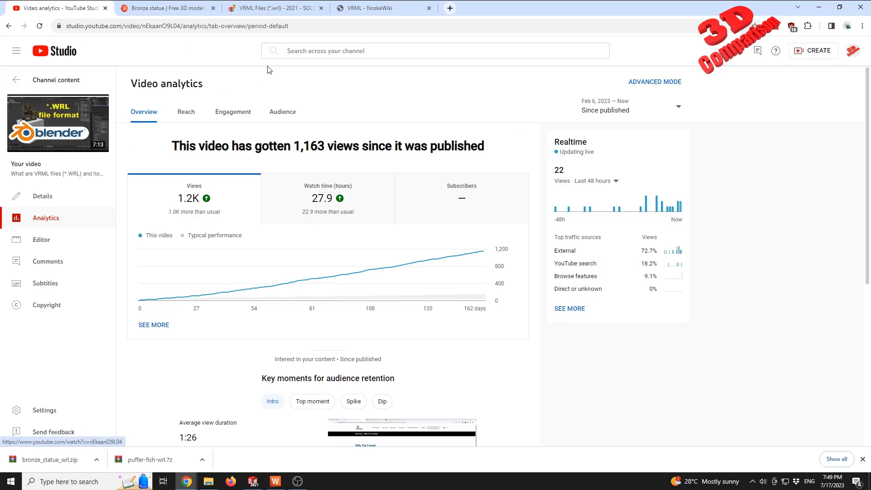
pyautogui.moveTo(249, 126)
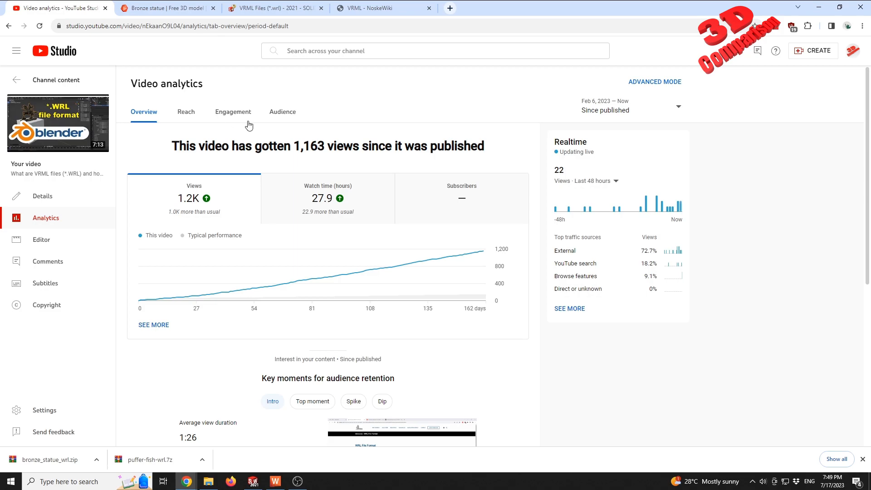
pyautogui.moveTo(100, 92)
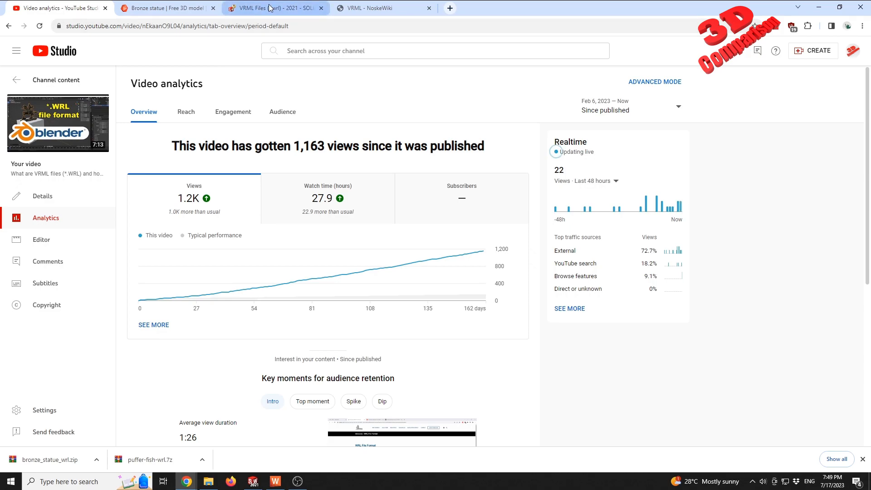
# Step: Pass the SOLIDWORKS VRML help tab to reach the NoskeWiki VRML article, highlighting 'VRML'
pyautogui.click(273, 8)
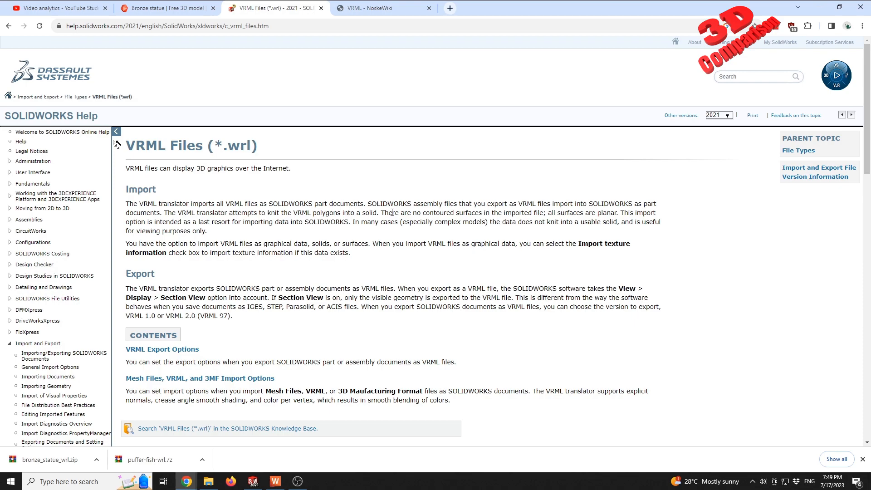
pyautogui.moveTo(318, 174)
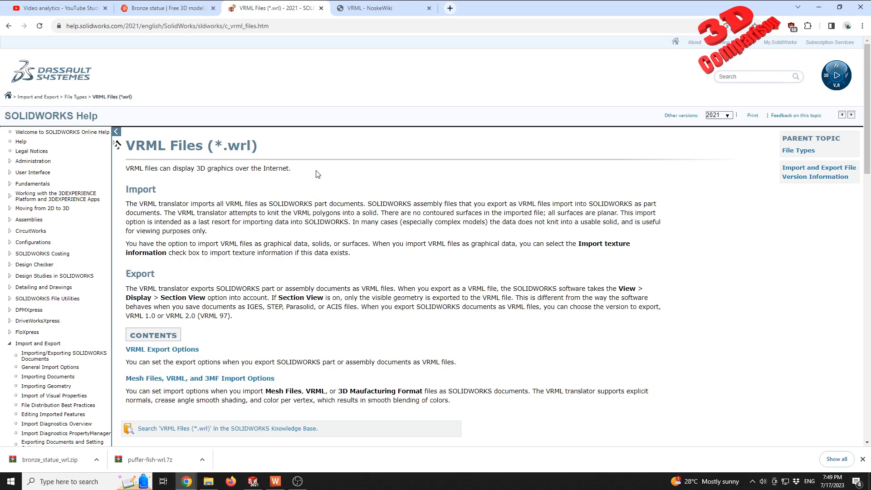
pyautogui.click(372, 8)
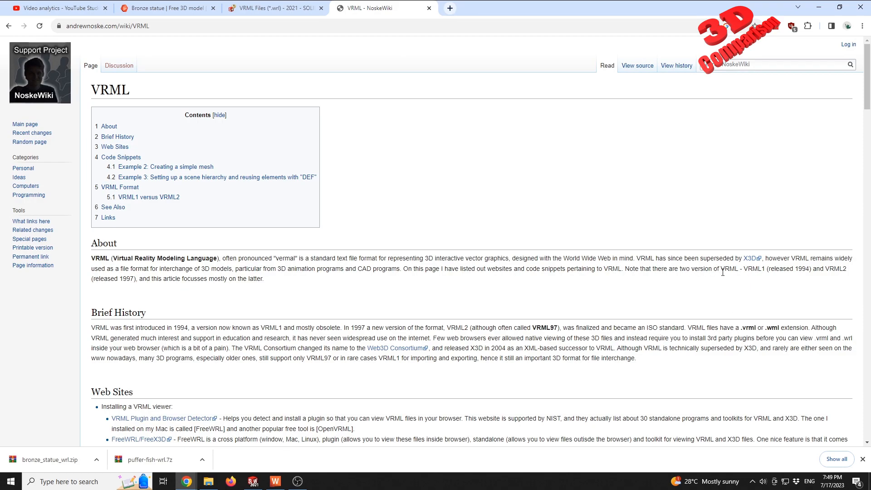
pyautogui.doubleClick(750, 270)
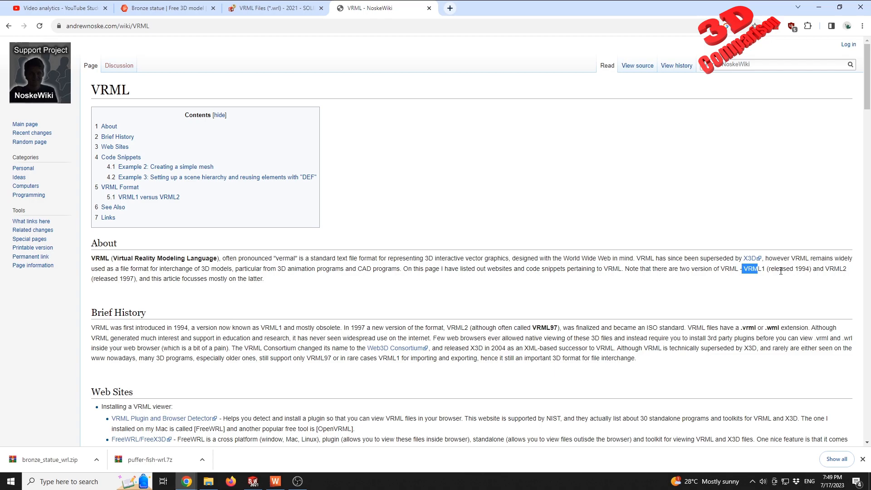
pyautogui.moveTo(675, 278)
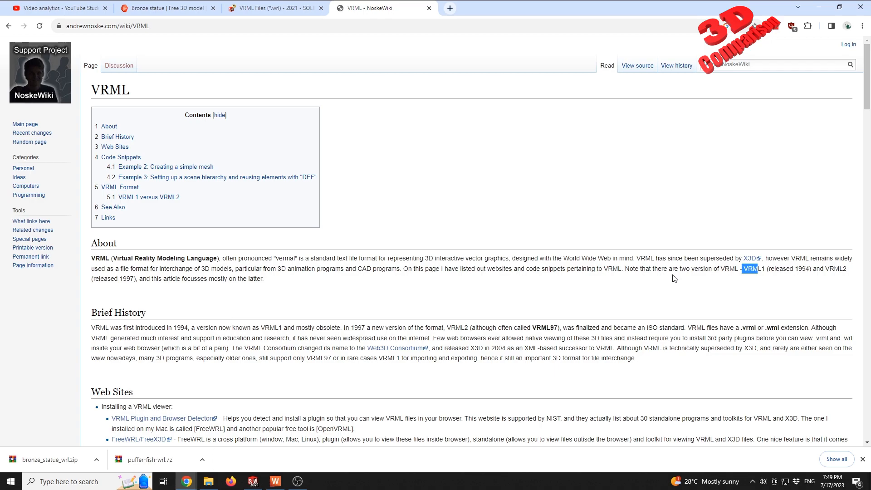
pyautogui.moveTo(130, 282)
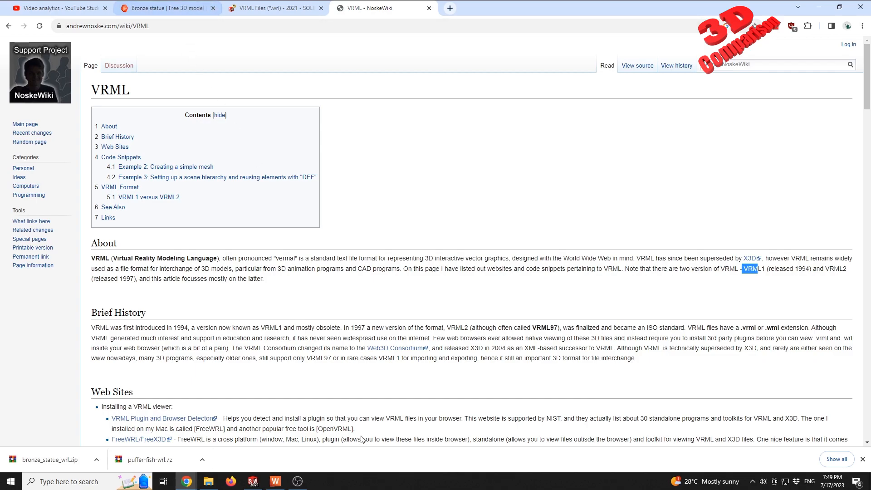
# Step: Return to SOLIDWORKS and orbit the textured horse-and-rider statue model
pyautogui.click(253, 481)
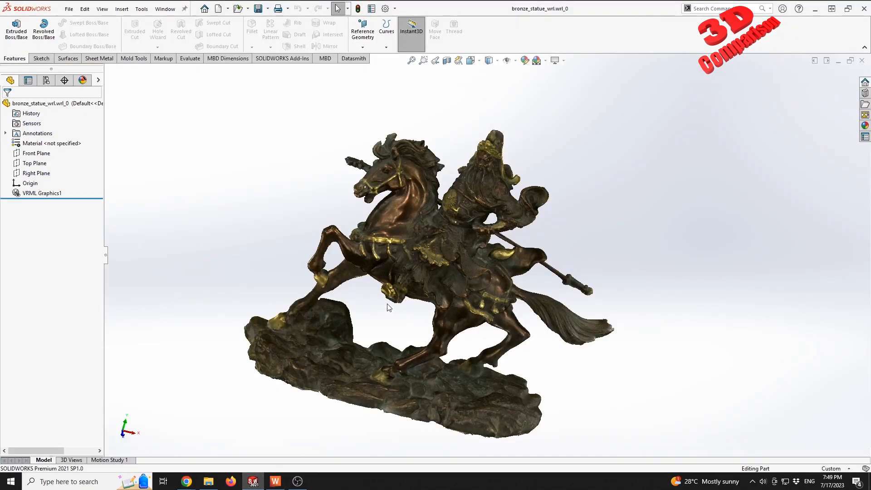
pyautogui.moveTo(389, 307); pyautogui.dragTo(400, 313)
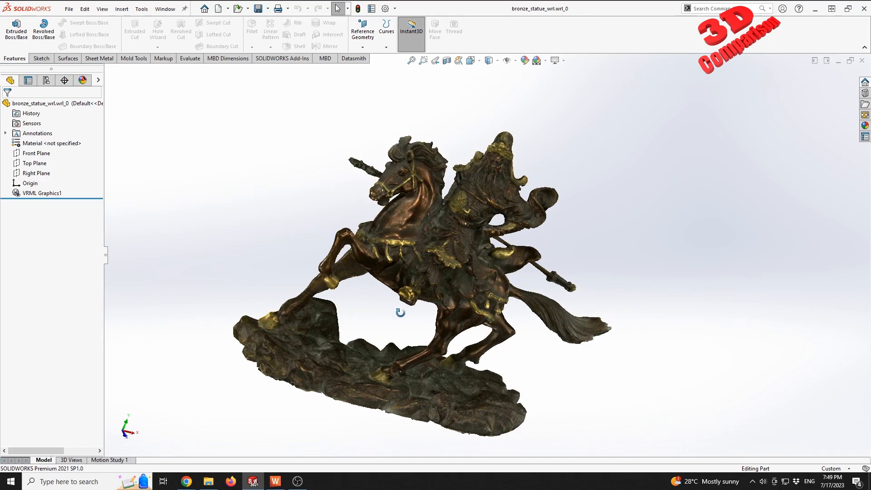
pyautogui.click(41, 192)
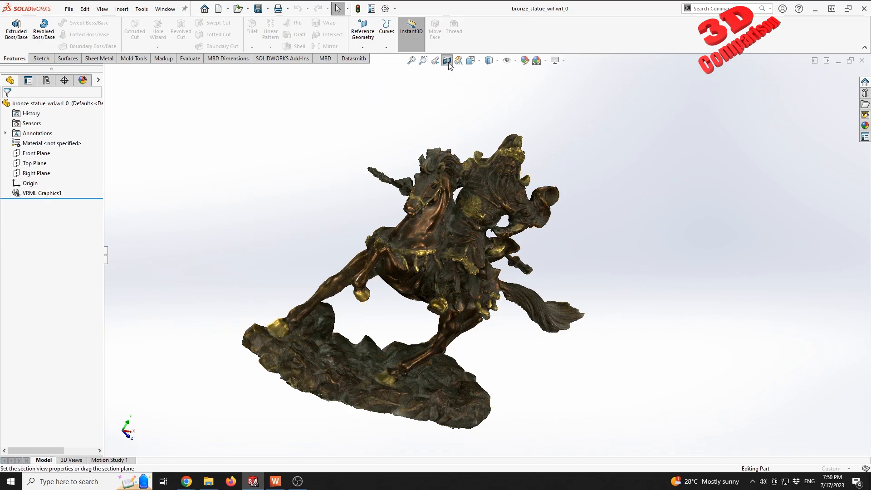
# Step: Add a Front Plane section view to the statue with Graphics-only section enabled
pyautogui.click(447, 60)
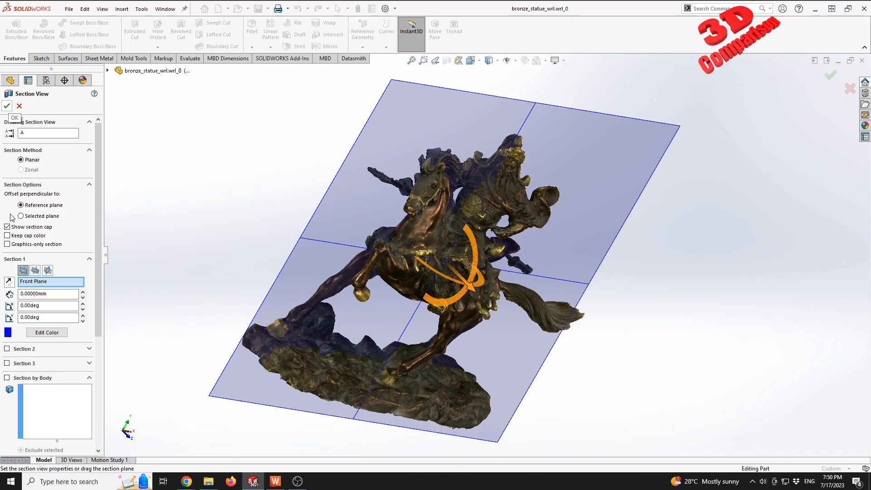
pyautogui.click(7, 244)
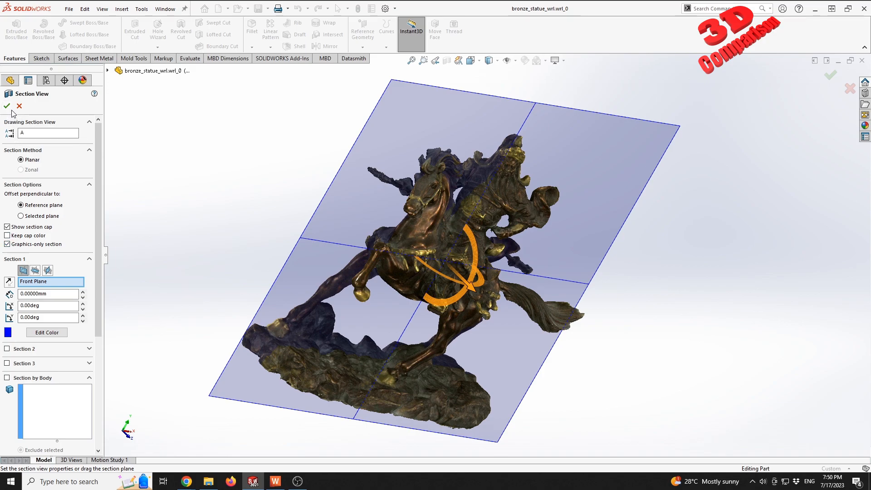
pyautogui.click(10, 107)
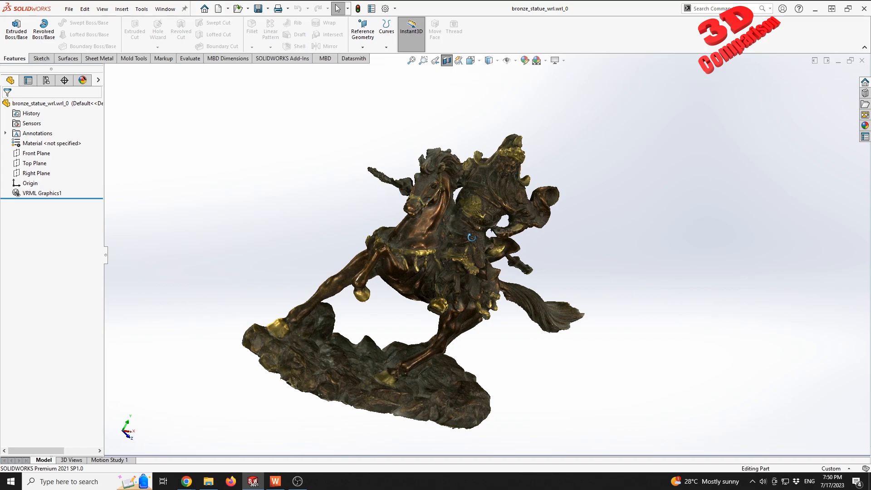
# Step: Select the 'In many cases' and 'usable solid' text on the SOLIDWORKS VRML help page
pyautogui.moveTo(471, 238); pyautogui.dragTo(392, 249)
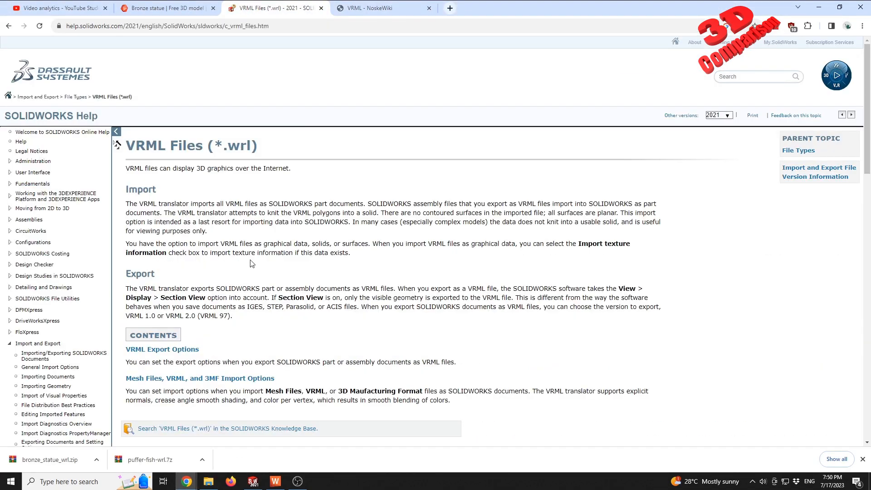
pyautogui.moveTo(390, 219)
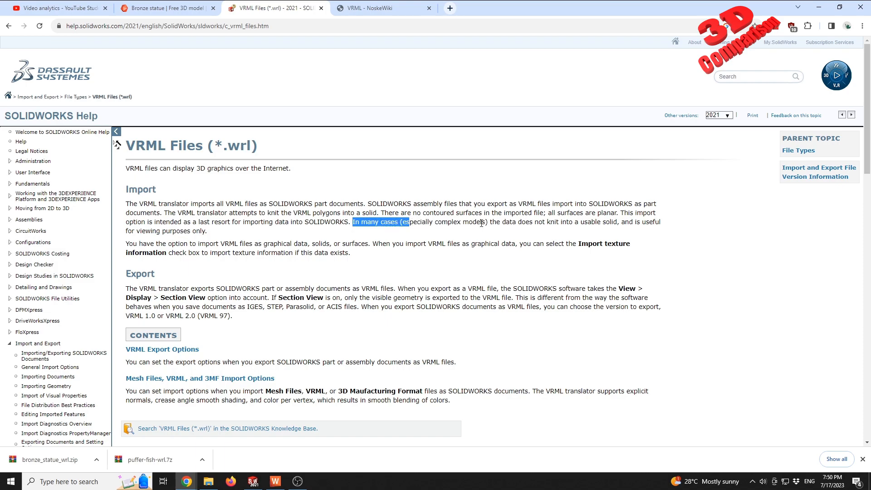
pyautogui.moveTo(475, 223)
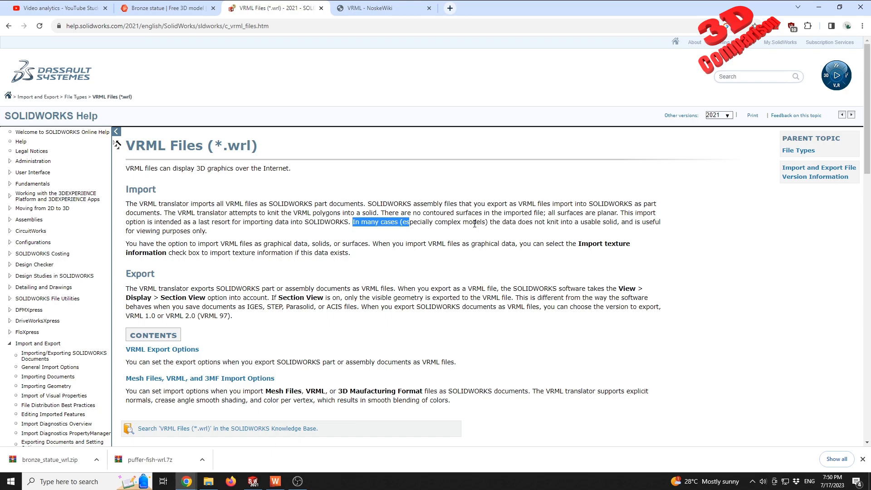
pyautogui.moveTo(524, 224)
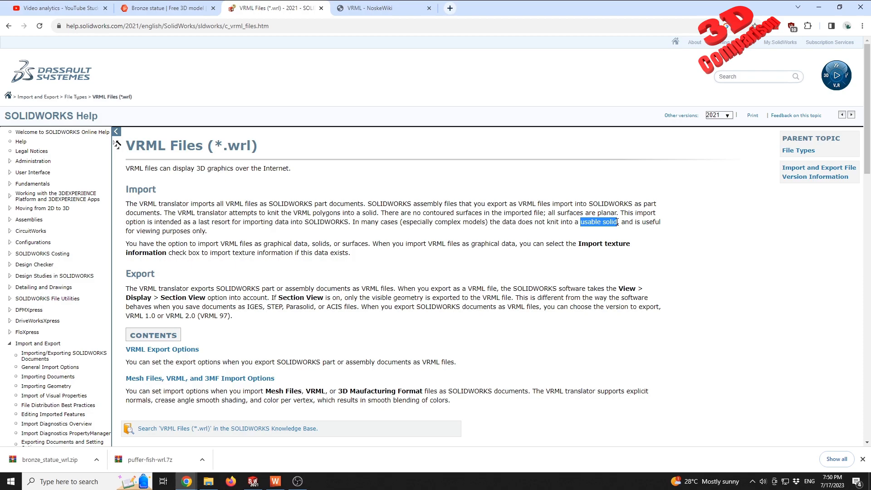
pyautogui.moveTo(612, 244)
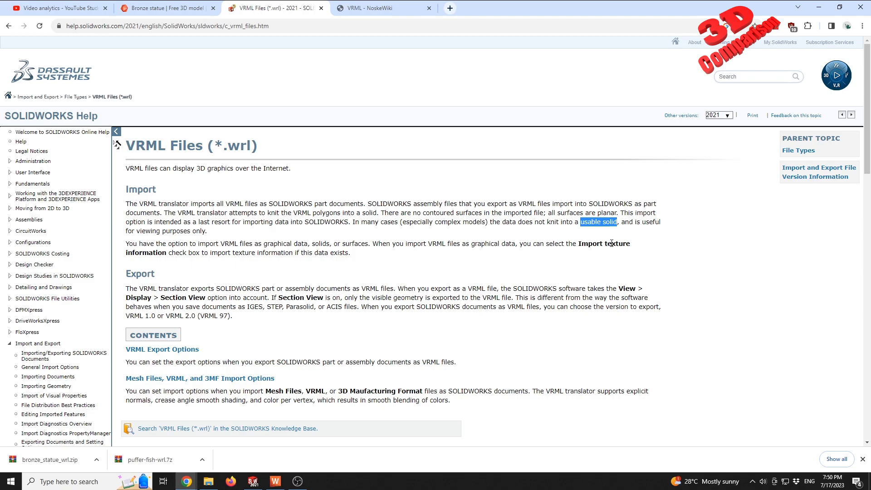
pyautogui.moveTo(590, 243)
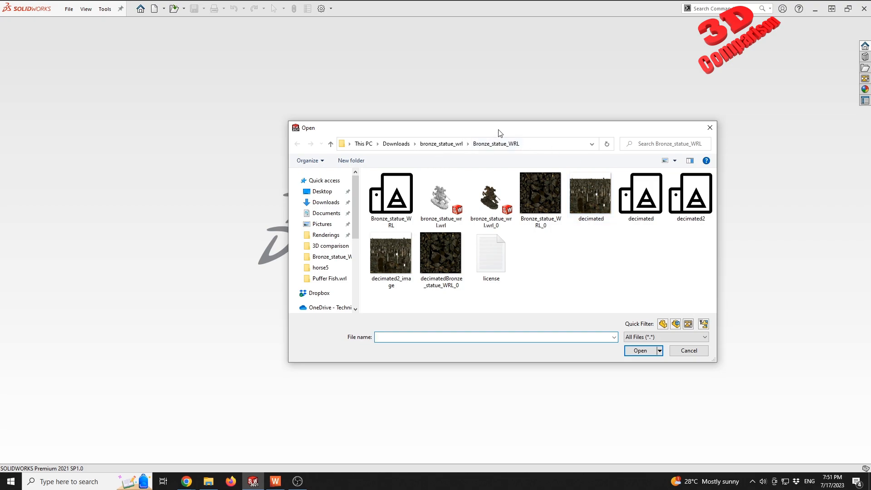
# Step: Move the Open dialog left and pick Bronze_statue_WRL in the bronze_statue_wrl download folder
pyautogui.moveTo(499, 128); pyautogui.dragTo(354, 143)
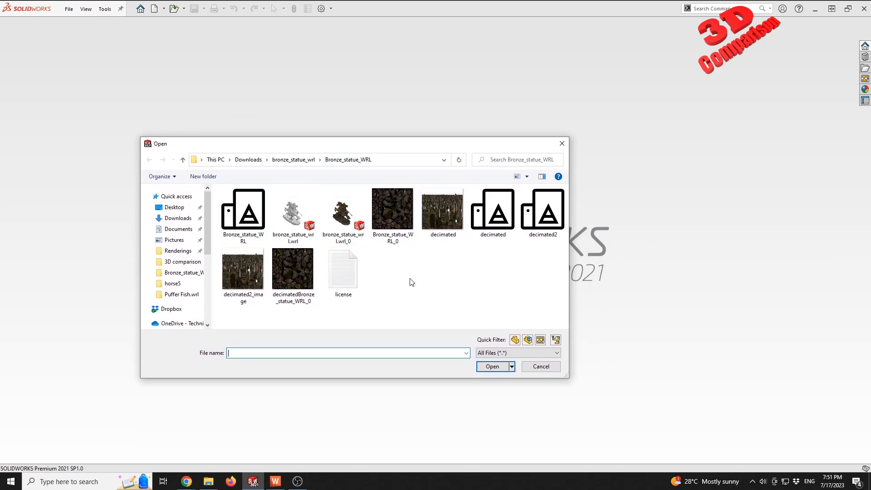
pyautogui.click(293, 209)
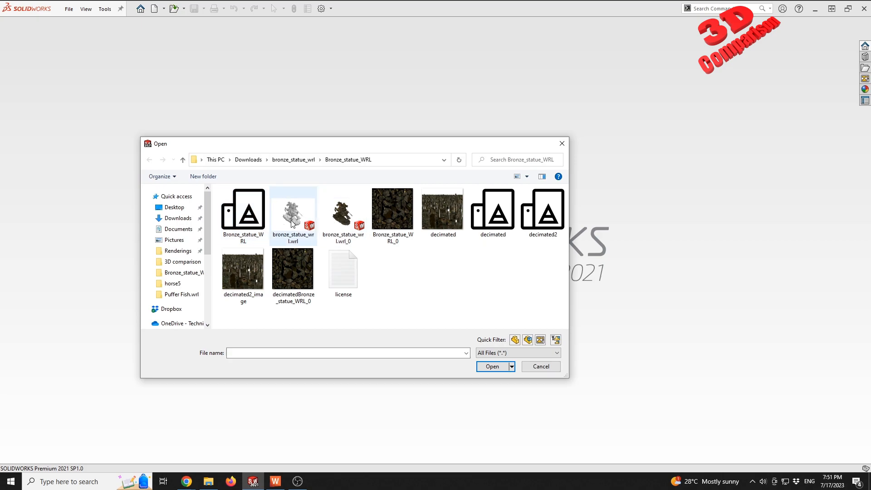
pyautogui.moveTo(298, 224)
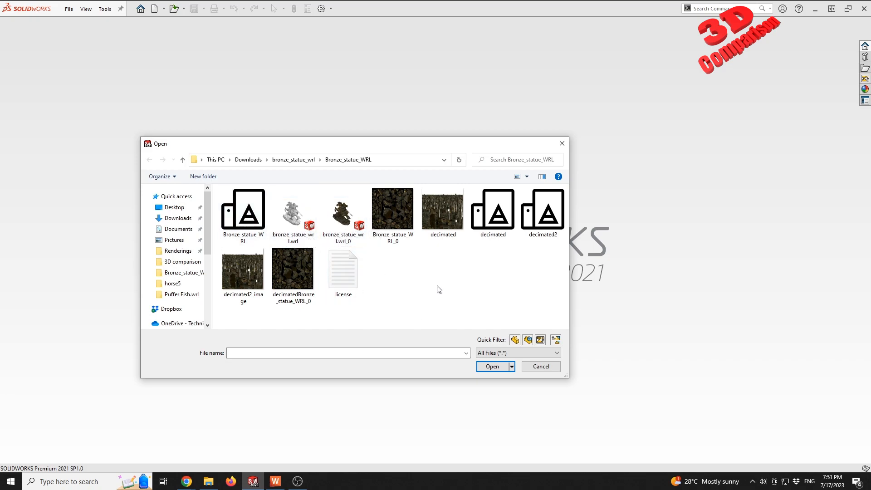
pyautogui.click(242, 211)
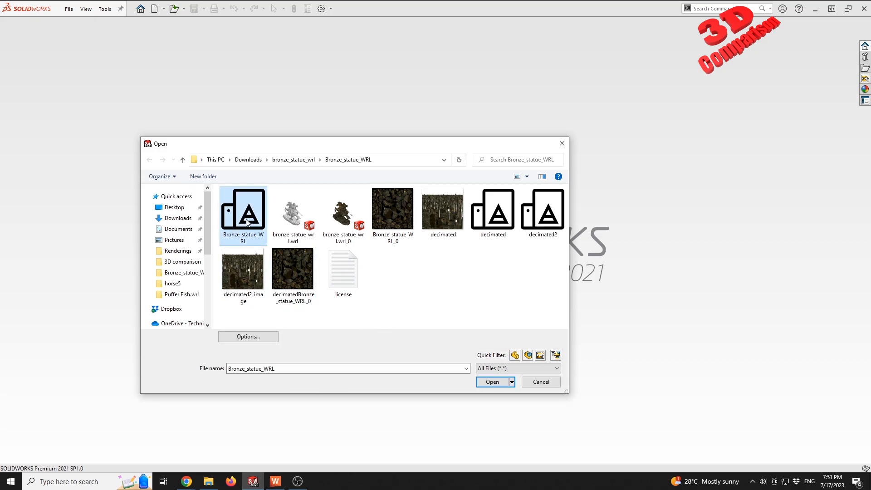
# Step: Set the VRML import options to Solid Body with texture information import turned off
pyautogui.click(249, 337)
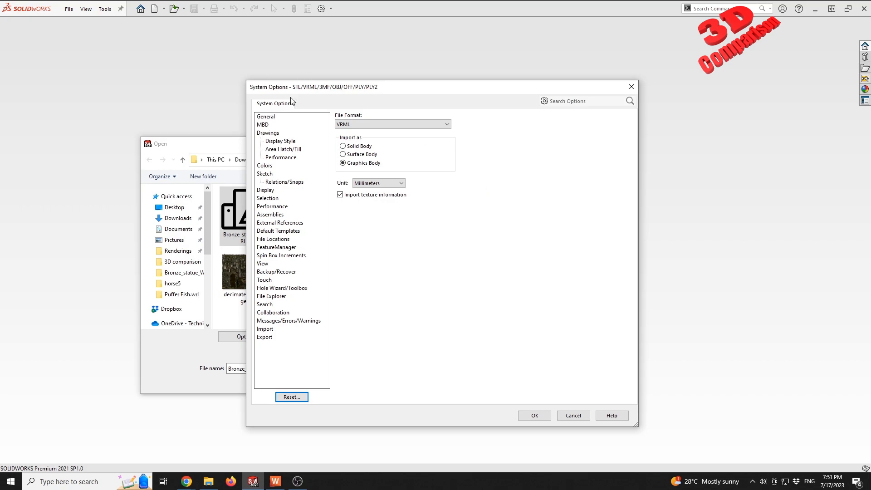
pyautogui.moveTo(309, 93)
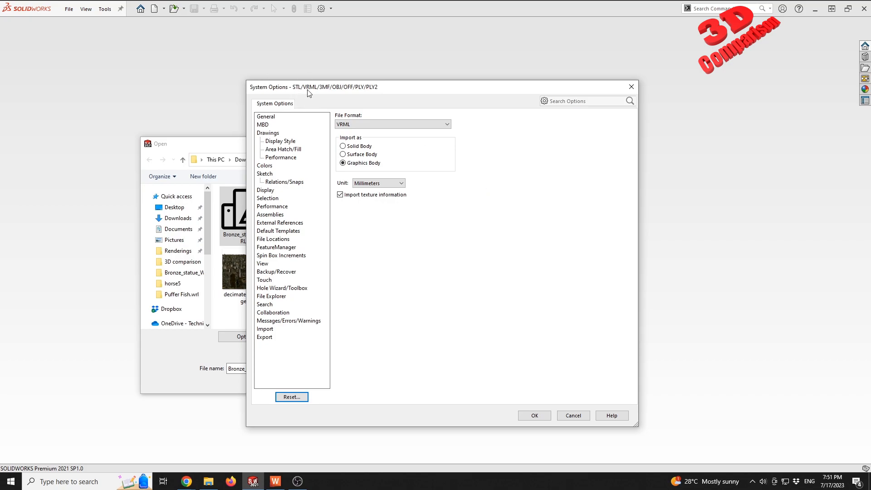
pyautogui.moveTo(325, 91)
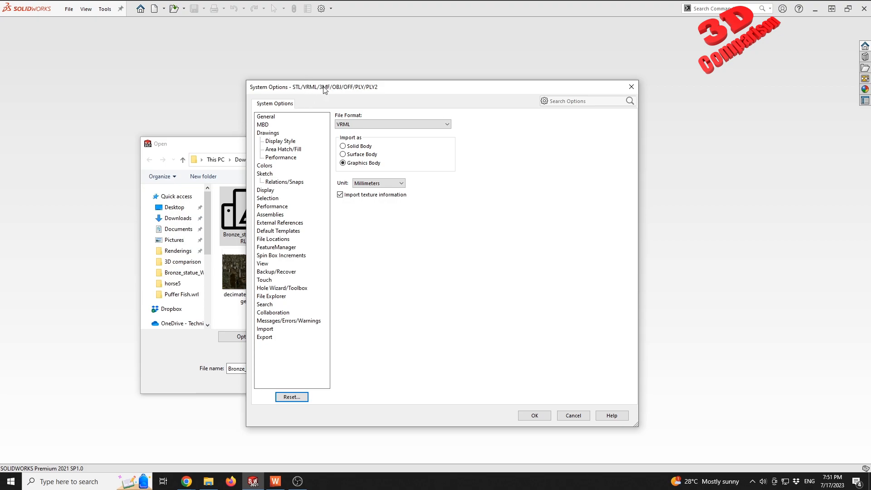
pyautogui.moveTo(338, 91)
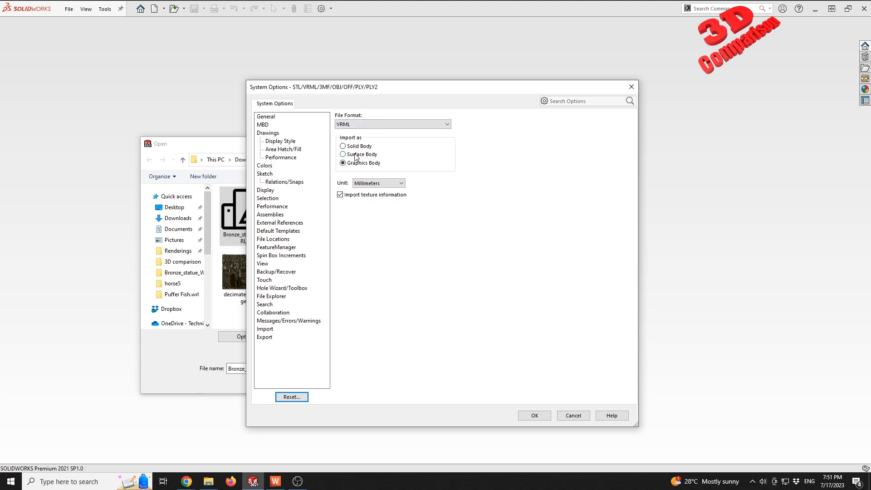
pyautogui.click(343, 146)
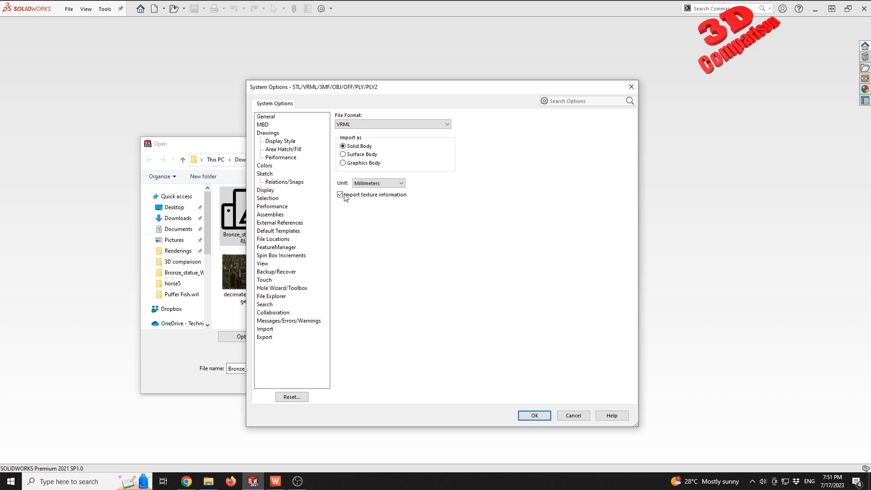
pyautogui.click(341, 194)
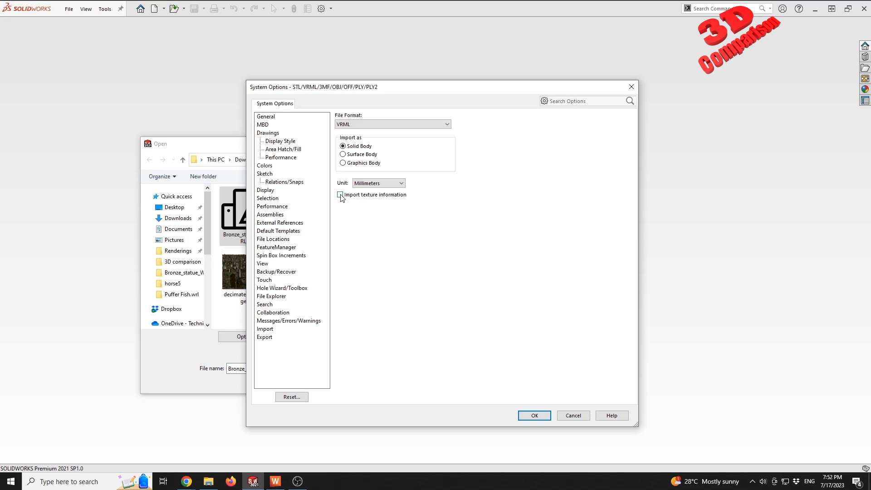
# Step: Accept the import options, open Bronze_statue_WRL, and dismiss the too-many-surfaces warning
pyautogui.click(535, 415)
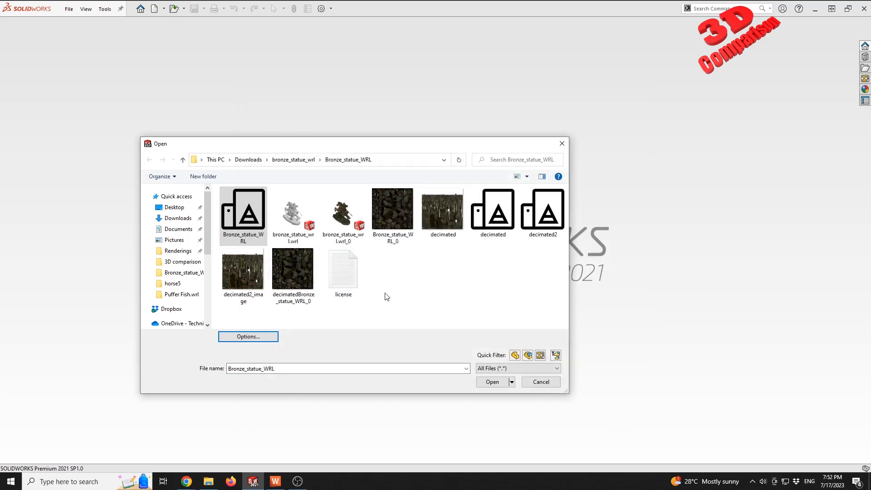
pyautogui.click(492, 382)
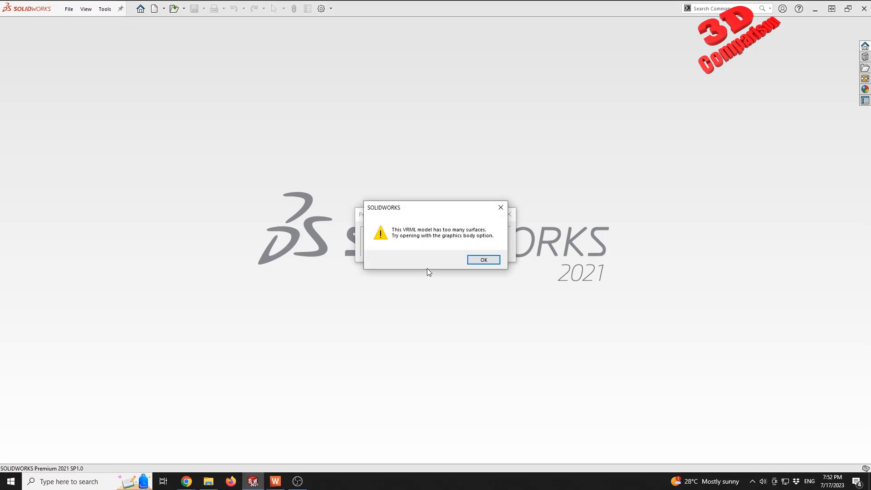
pyautogui.moveTo(427, 207)
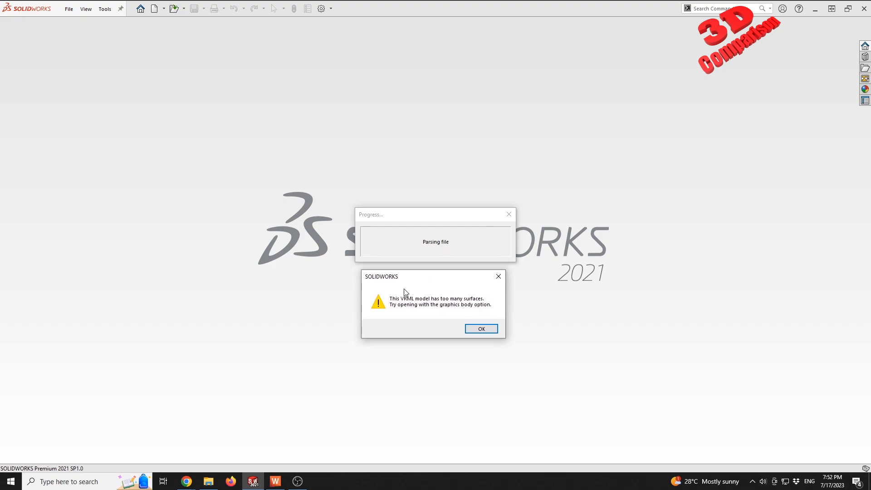
pyautogui.moveTo(417, 306)
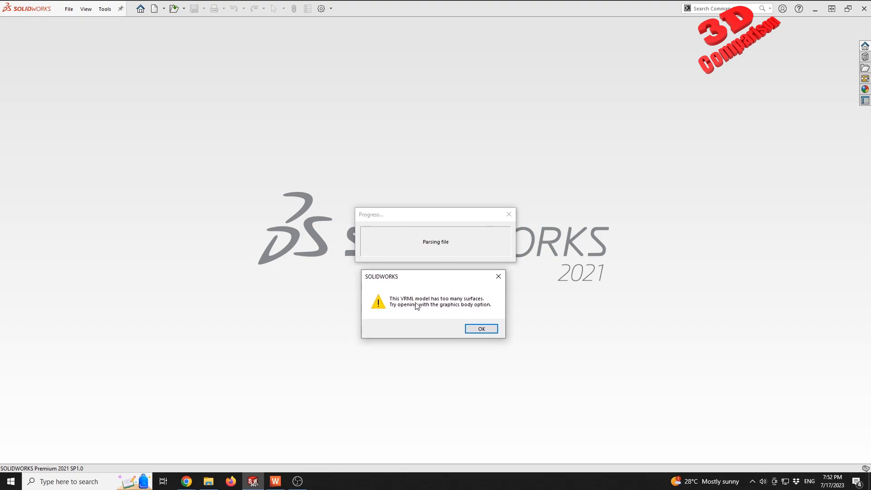
pyautogui.moveTo(407, 310)
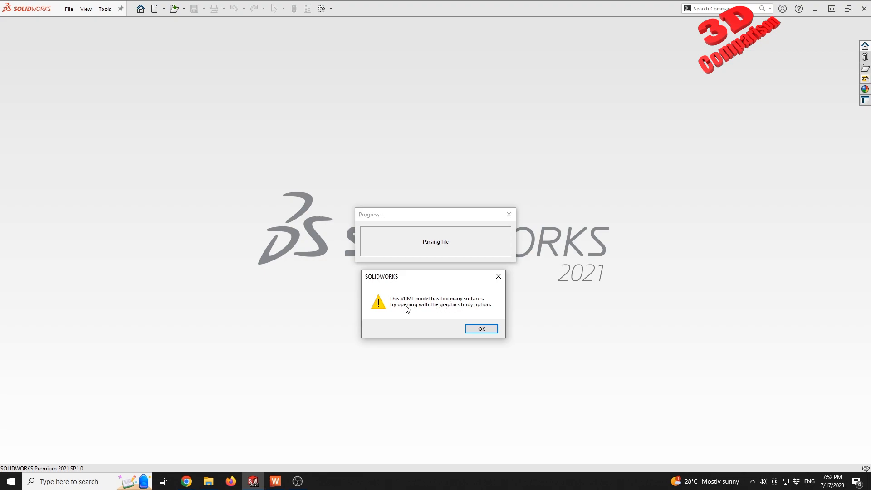
pyautogui.moveTo(455, 309)
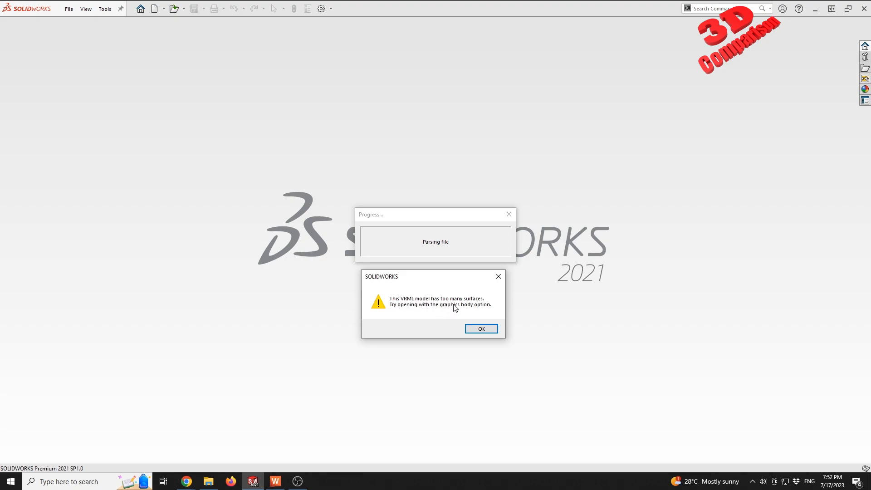
pyautogui.click(481, 328)
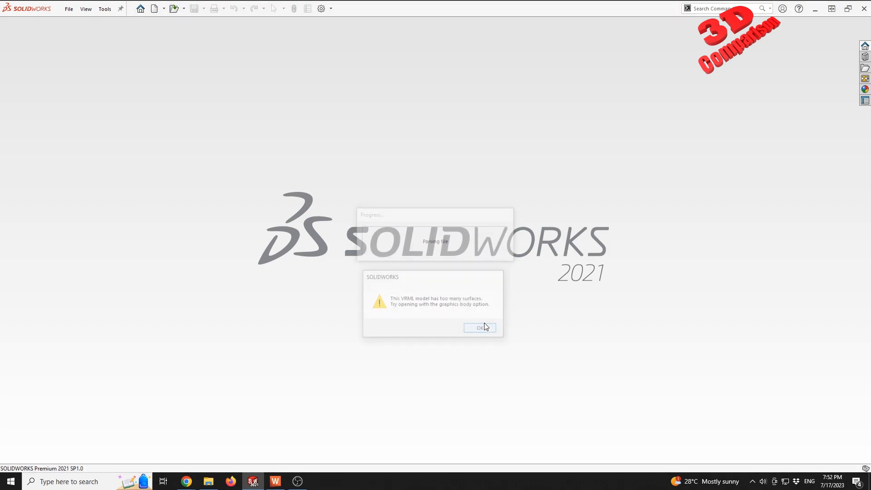
# Step: Reopen the Open dialog and change the VRML import option to Surface Body
pyautogui.click(69, 9)
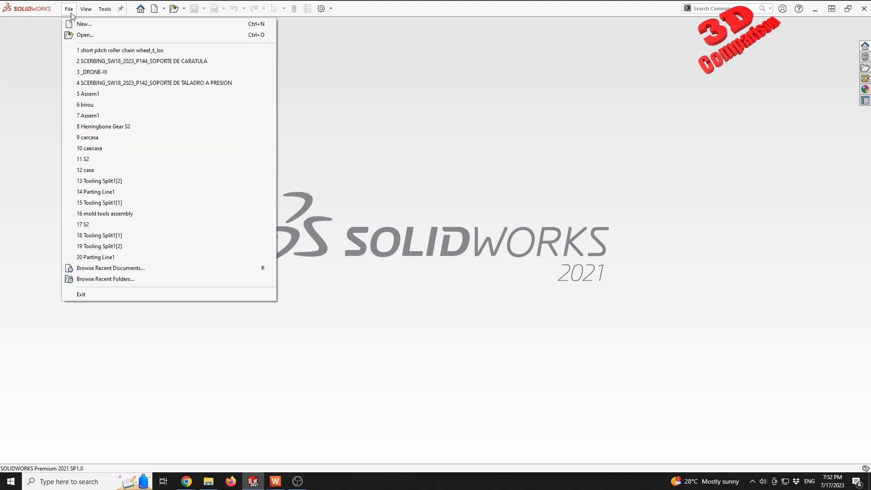
pyautogui.click(86, 35)
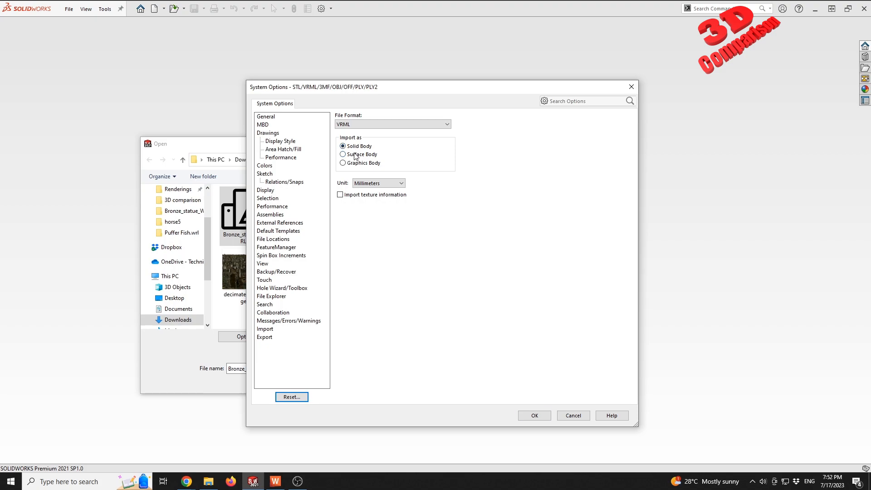
pyautogui.click(342, 155)
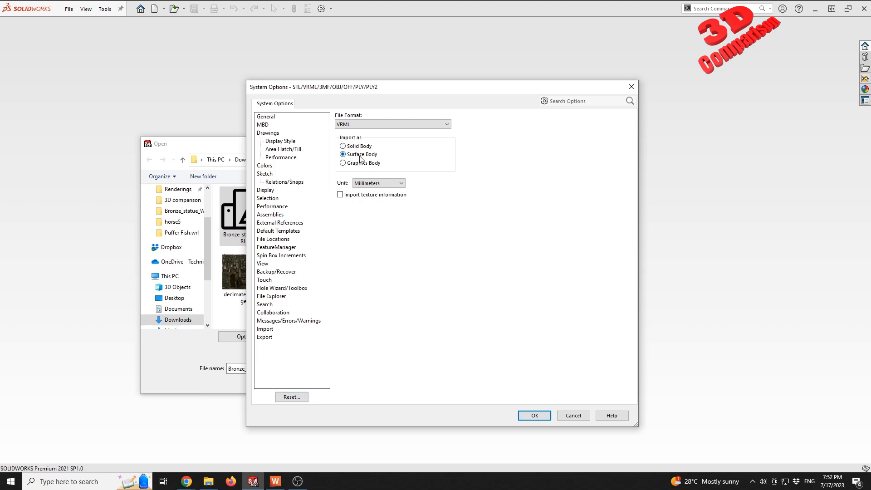
pyautogui.click(343, 146)
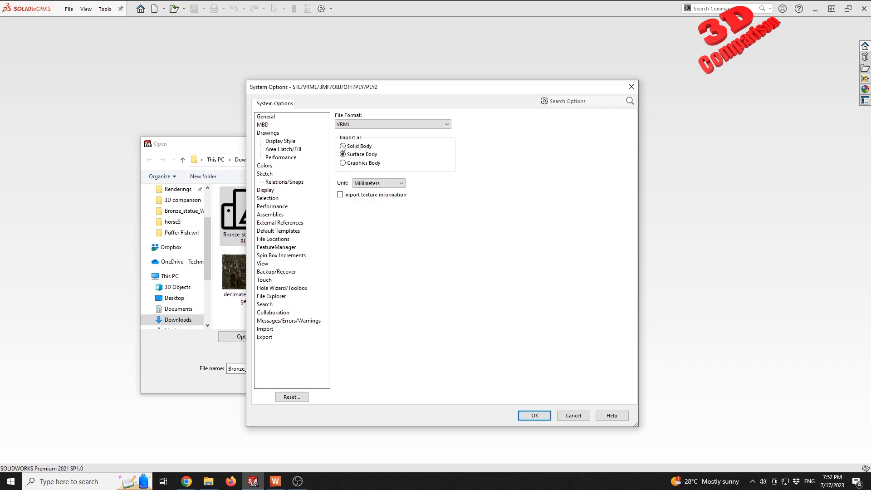
pyautogui.click(343, 155)
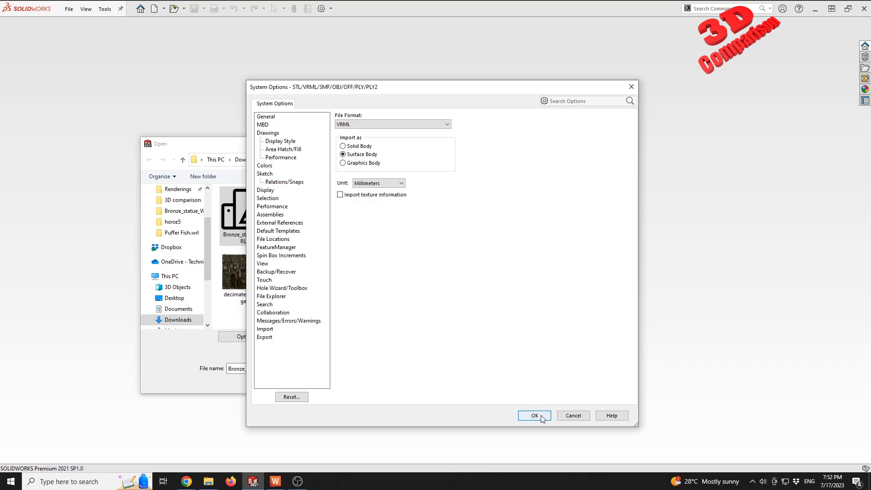
pyautogui.click(534, 416)
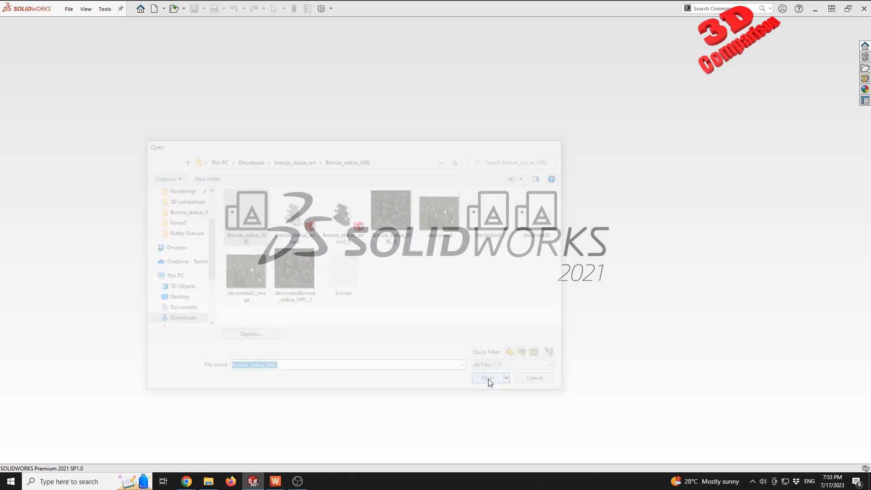
# Step: Open Bronze_statue_WRL using the surface-body import setting
pyautogui.click(487, 378)
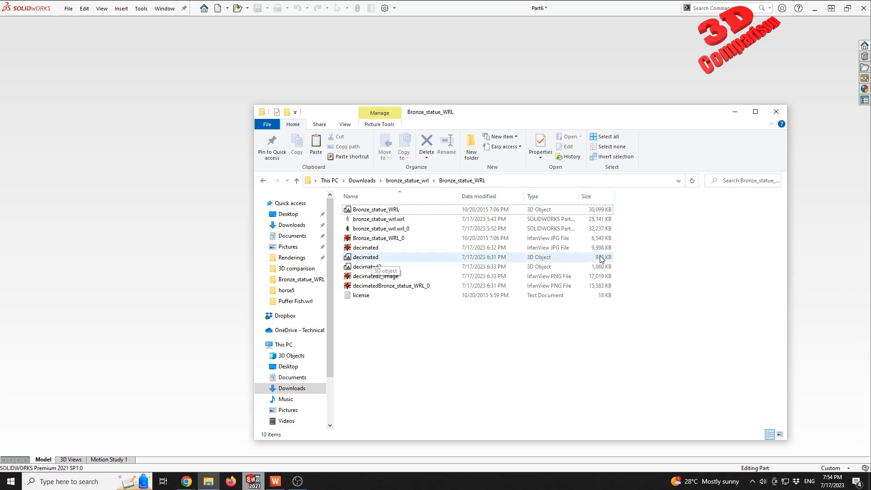
pyautogui.moveTo(591, 259)
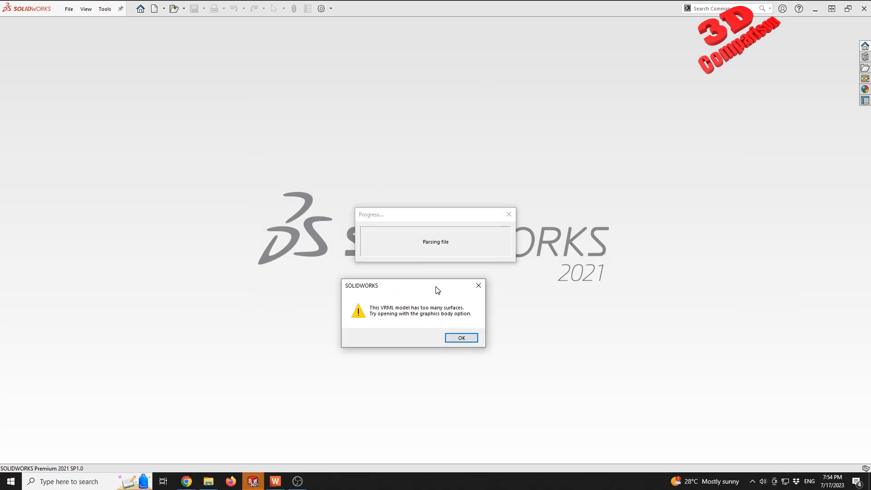
pyautogui.moveTo(418, 320)
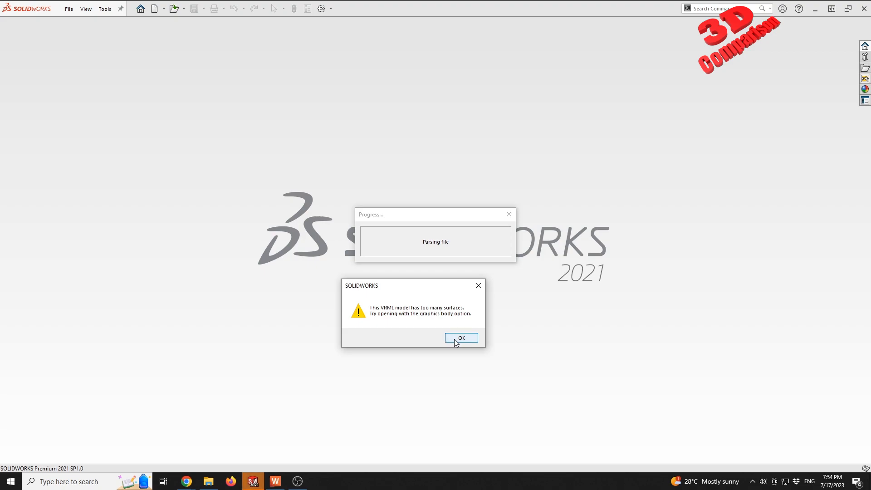
# Step: Dismiss the SOLIDWORKS warning that the VRML statue has too many surfaces
pyautogui.click(462, 337)
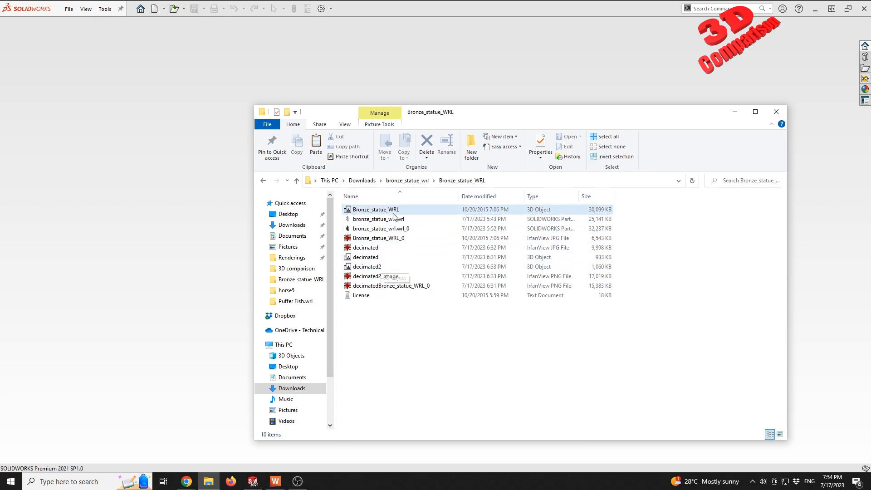
pyautogui.moveTo(396, 212)
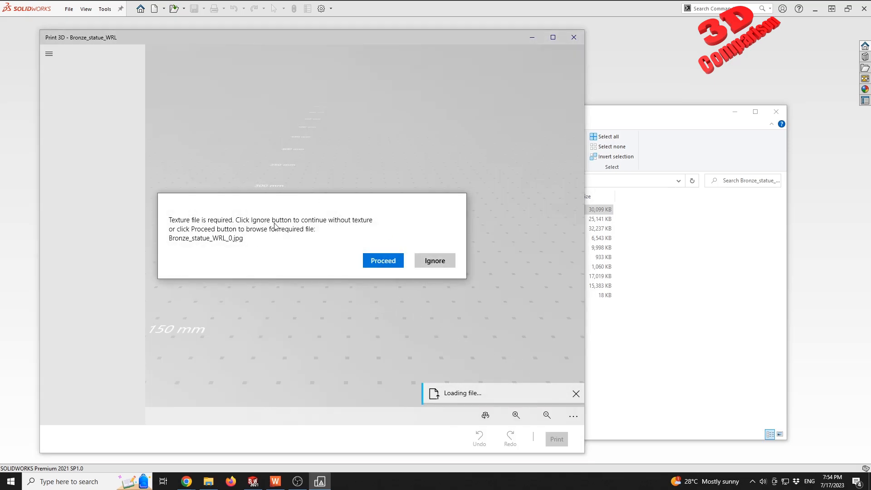
# Step: Clear the texture-file prompt so Bronze_statue_WRL loads in Print 3D
pyautogui.click(435, 260)
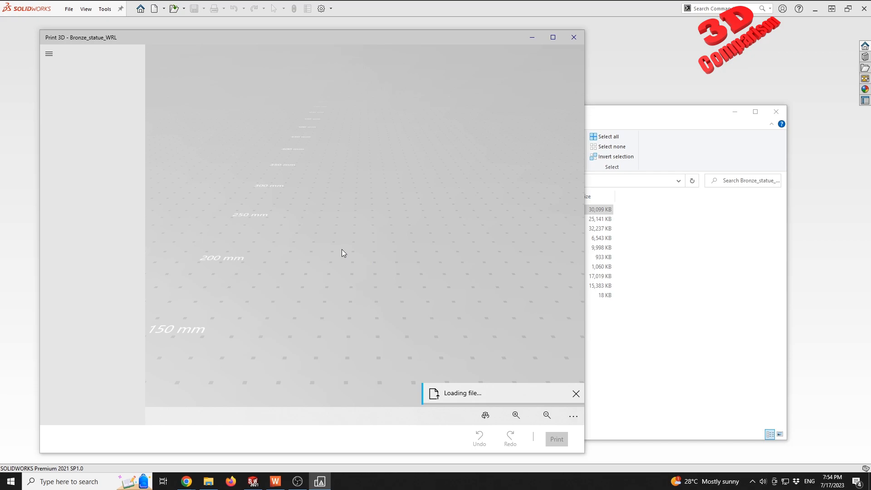
pyautogui.moveTo(389, 308)
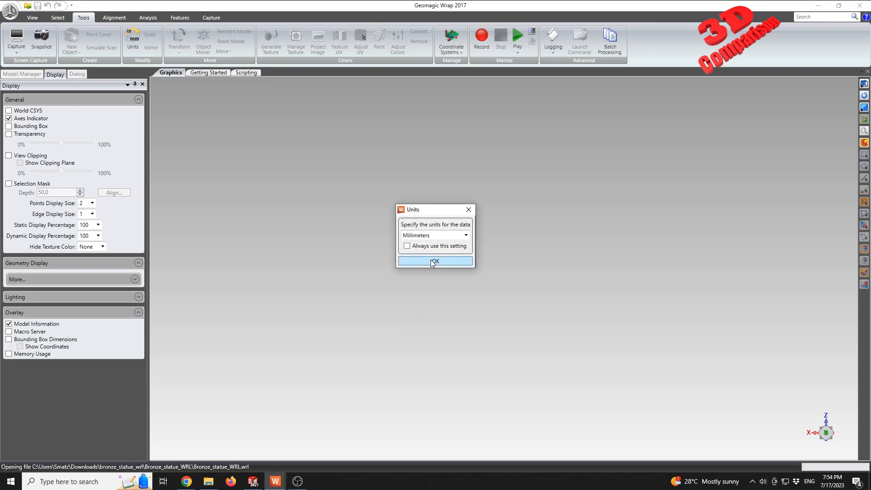
pyautogui.click(435, 262)
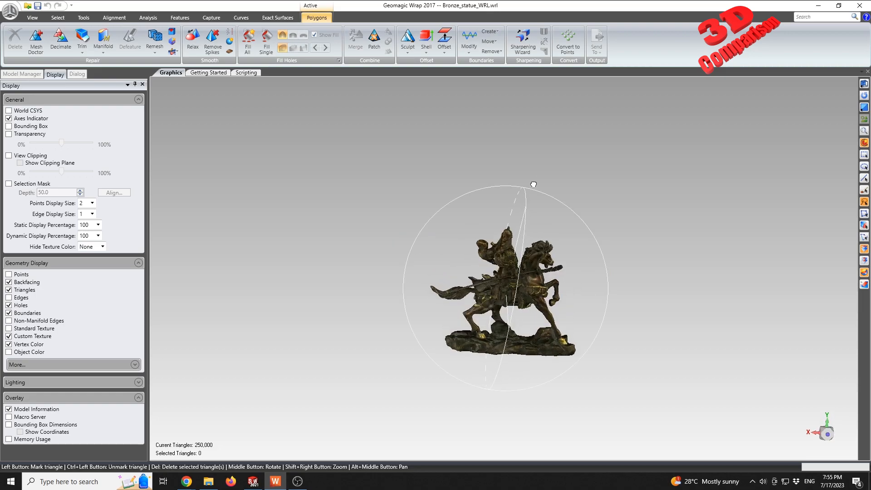
pyautogui.moveTo(533, 184); pyautogui.dragTo(526, 395)
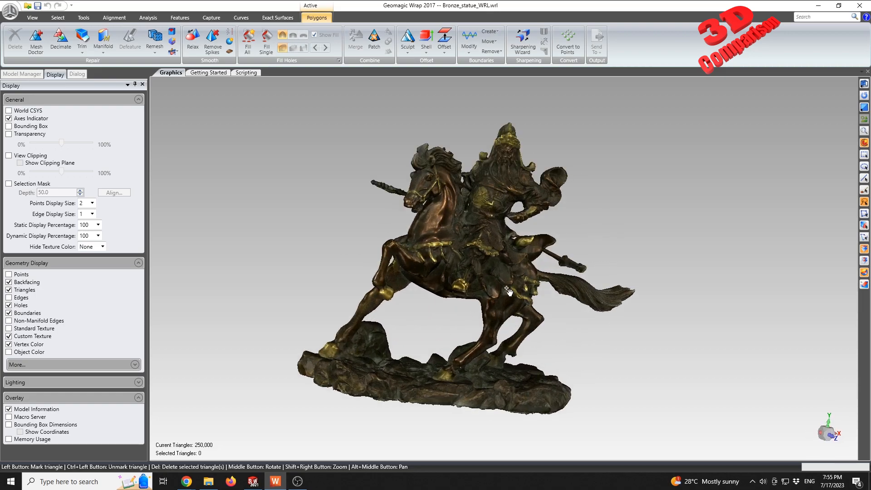
pyautogui.moveTo(508, 290); pyautogui.dragTo(350, 369)
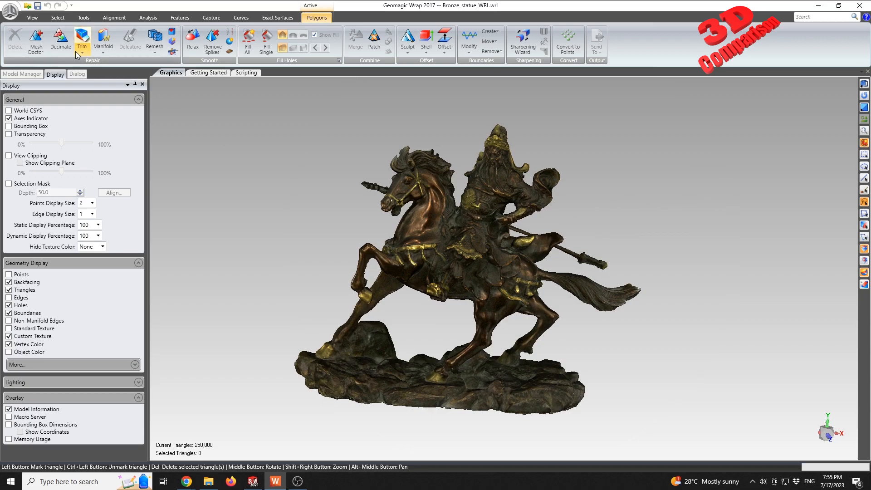
# Step: Decimate the bronze statue to 2 percent, from 250,000 to 5,000 triangles
pyautogui.click(57, 38)
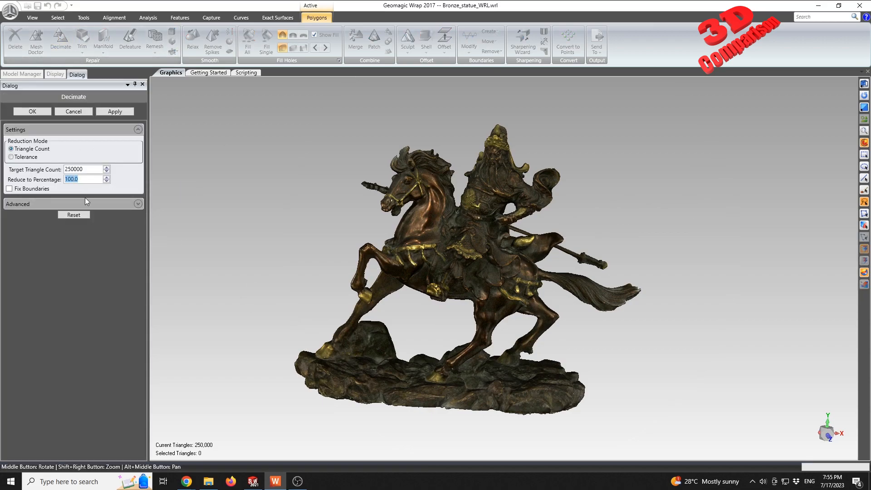
pyautogui.write('2')
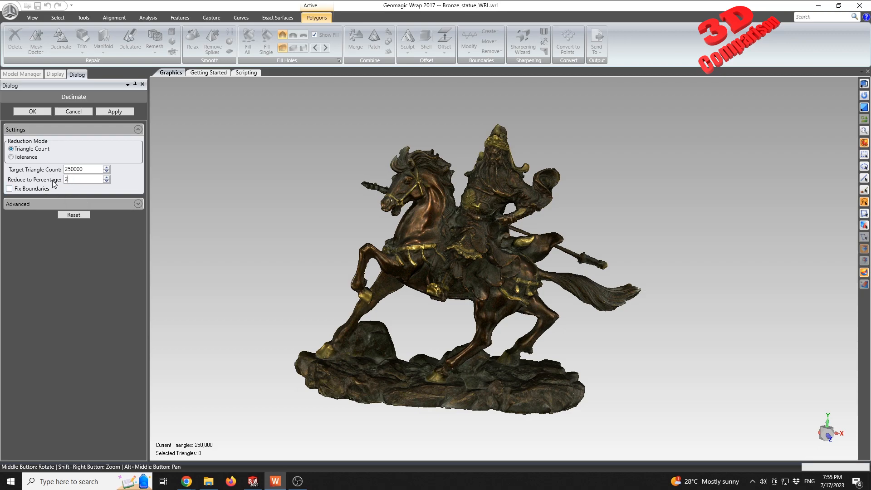
pyautogui.moveTo(111, 141)
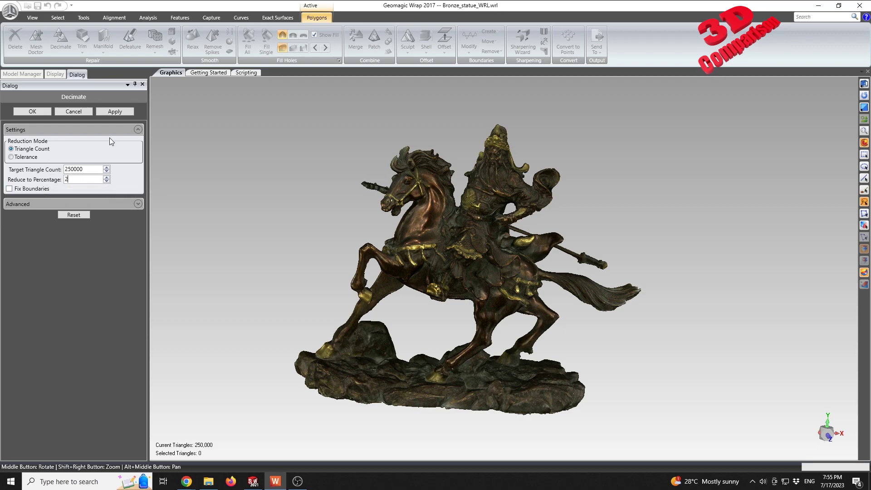
pyautogui.click(115, 112)
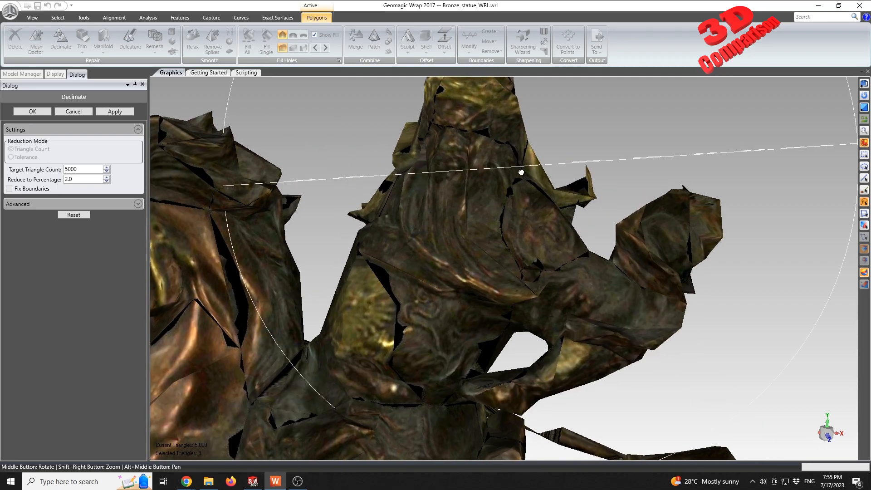
pyautogui.moveTo(520, 173); pyautogui.dragTo(365, 268)
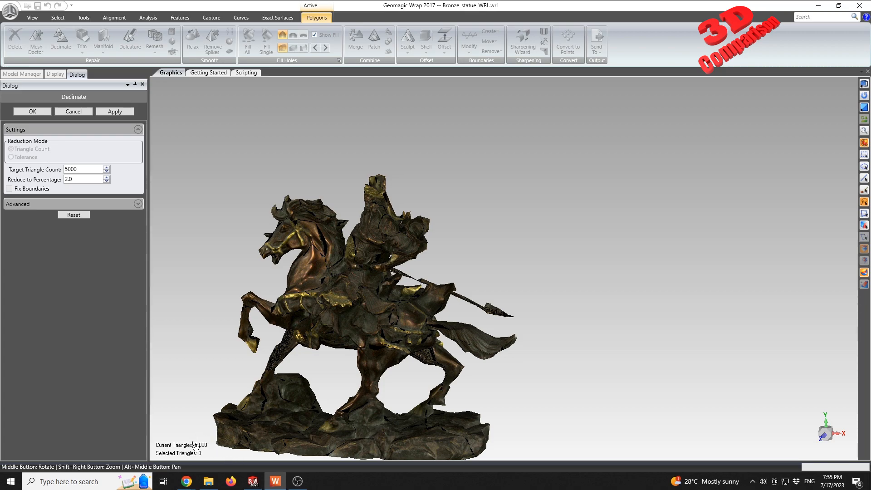
pyautogui.click(54, 74)
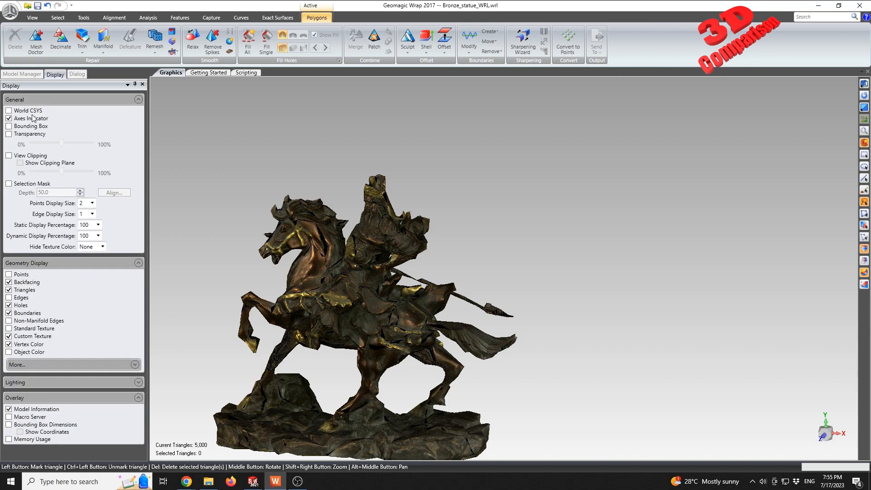
# Step: Generate one 1024 x 1024 texture map for the 5,000-triangle statue
pyautogui.click(84, 17)
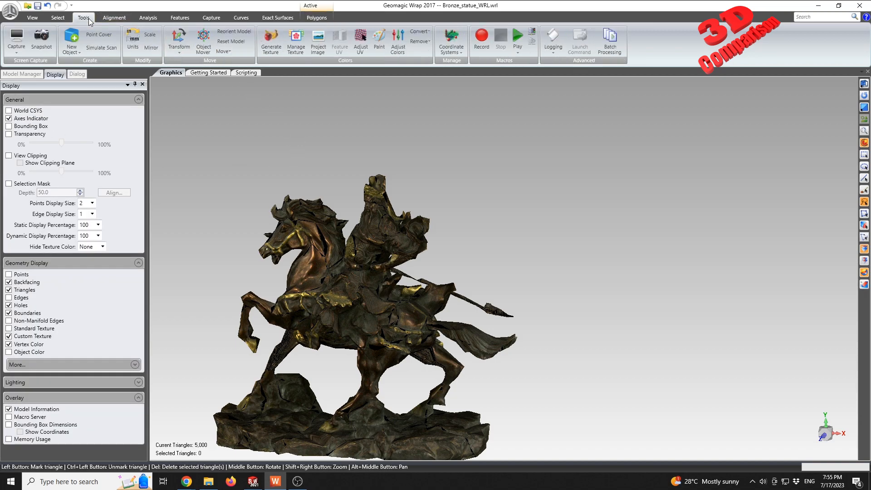
pyautogui.click(272, 40)
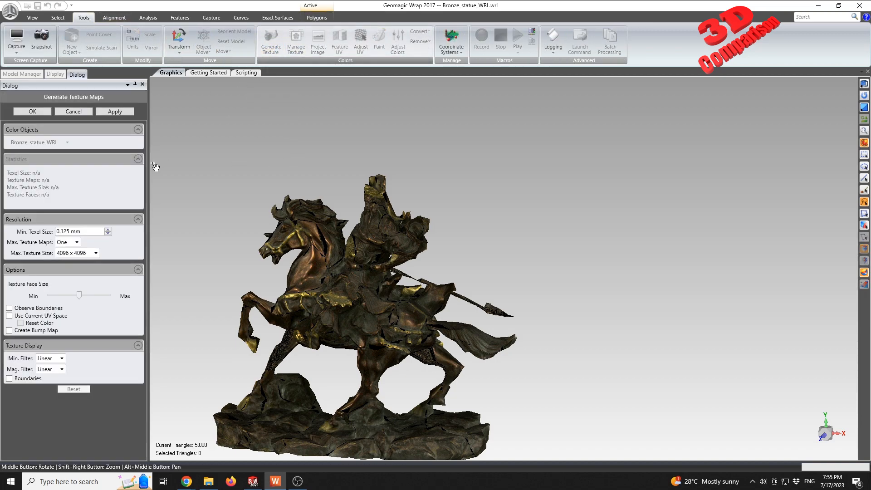
pyautogui.click(95, 253)
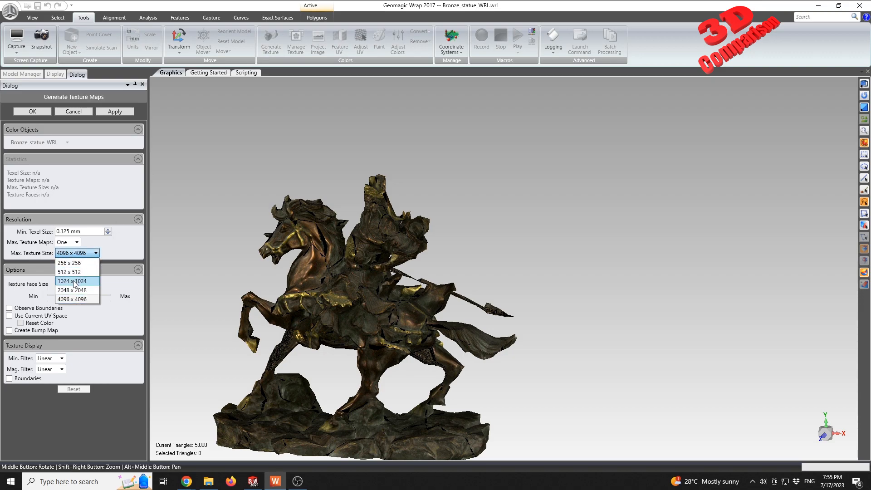
pyautogui.click(75, 281)
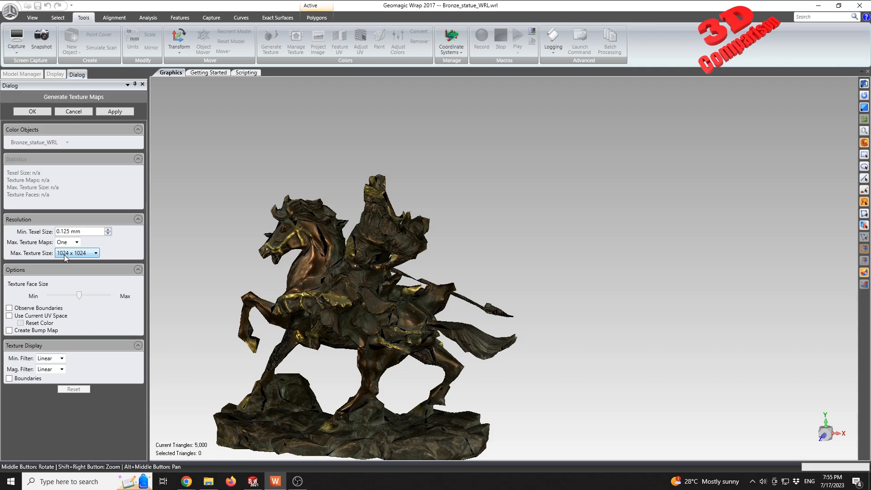
pyautogui.moveTo(71, 260)
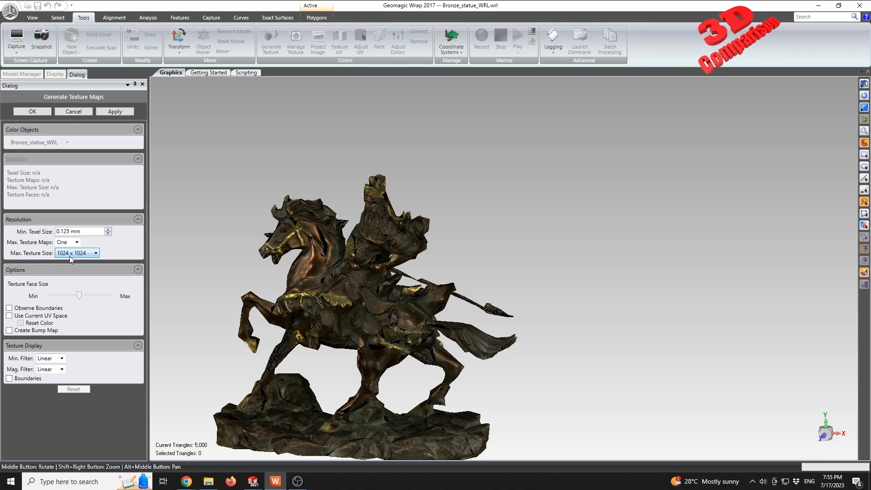
pyautogui.click(115, 112)
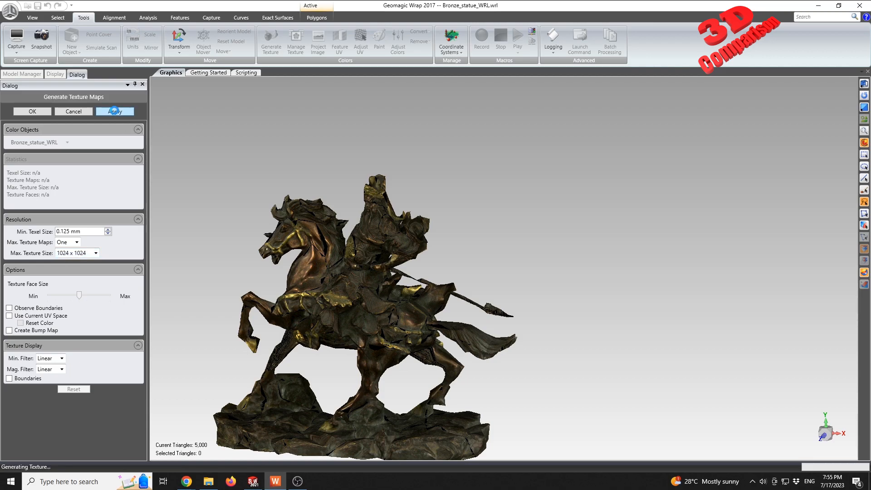
pyautogui.click(115, 112)
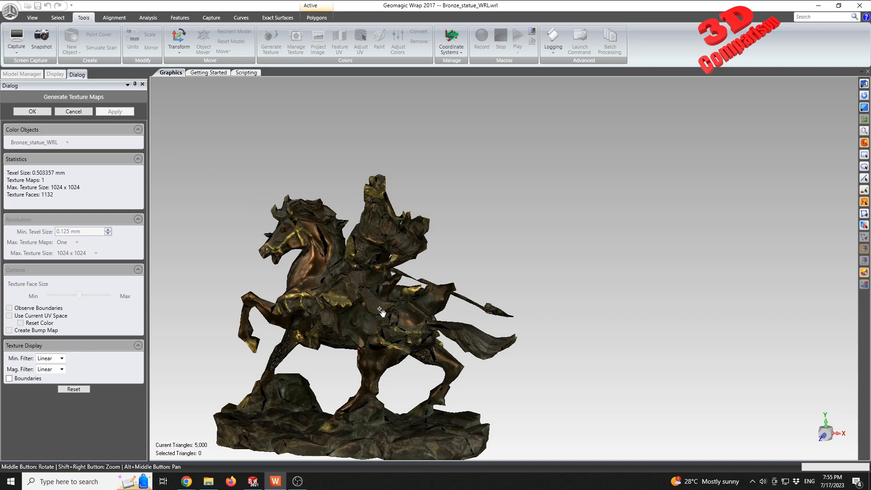
pyautogui.click(55, 73)
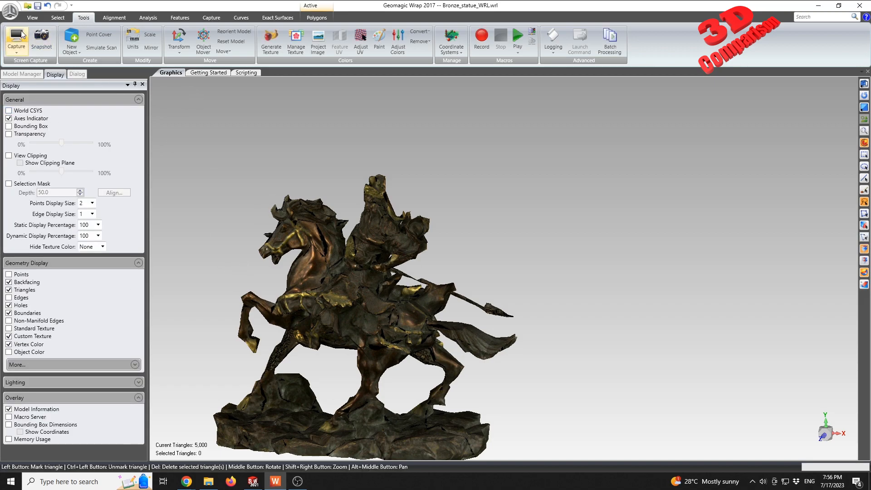
# Step: Save the statue as VRML2 (*.wrl) in Bronze_statue_WRL, naming it starting 'dec'
pyautogui.click(10, 10)
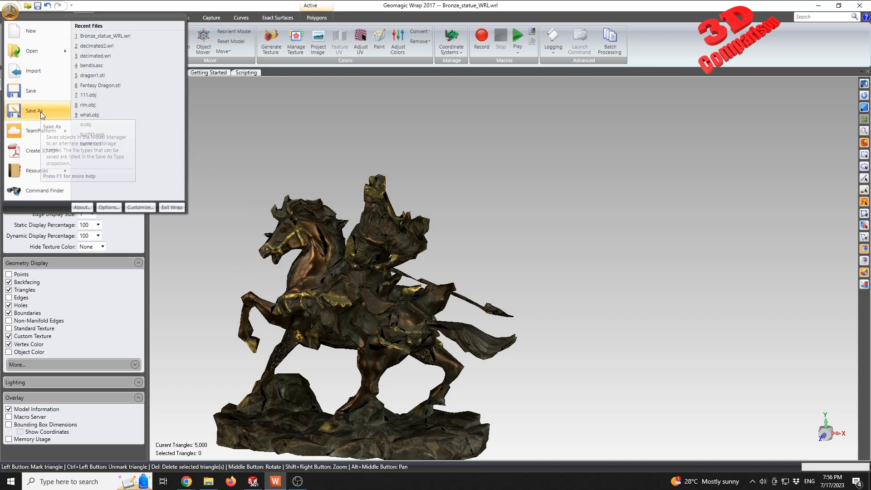
pyautogui.click(33, 111)
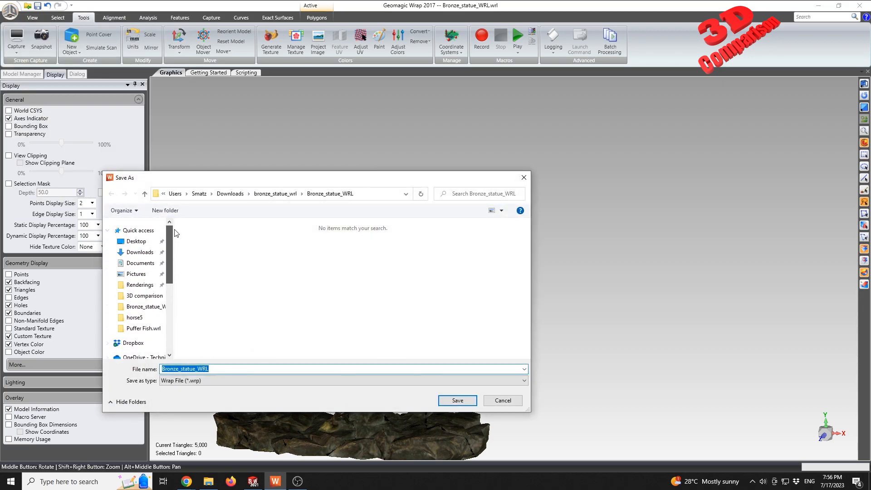
pyautogui.click(137, 242)
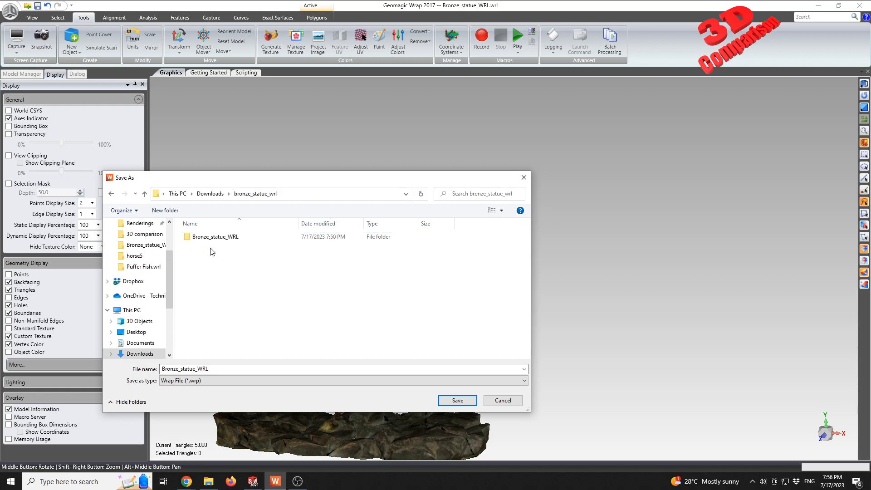
pyautogui.doubleClick(216, 236)
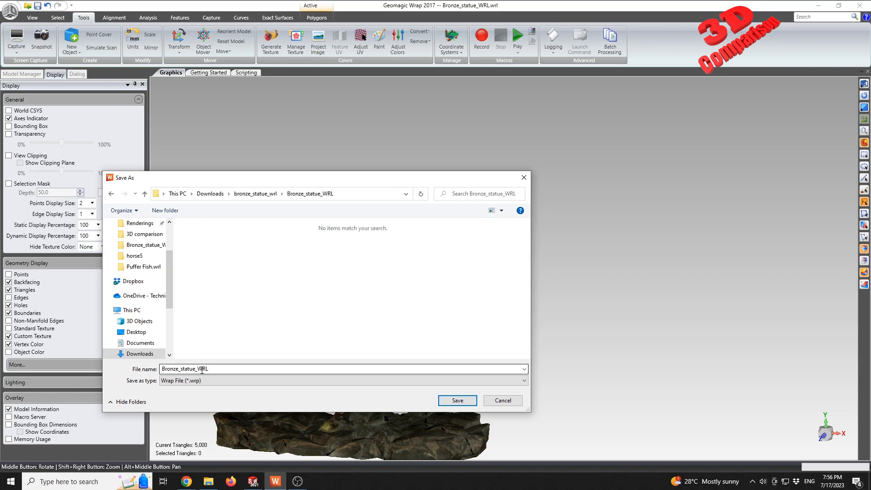
pyautogui.click(525, 381)
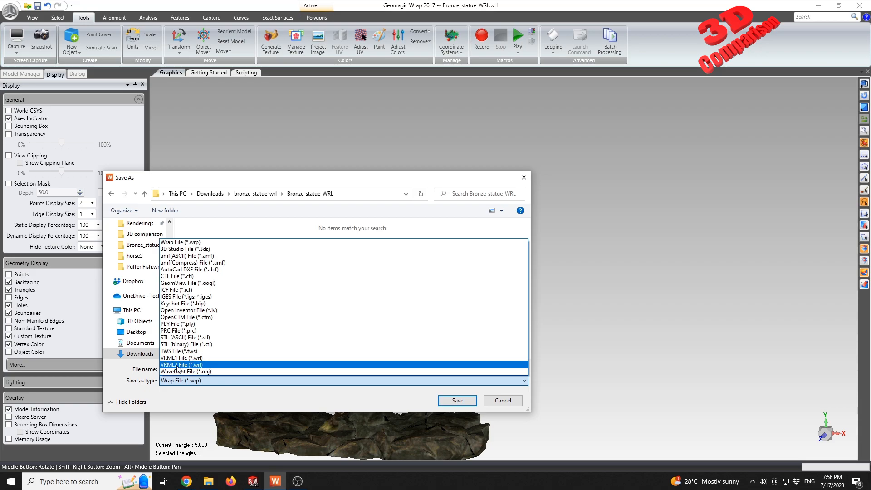
pyautogui.click(178, 365)
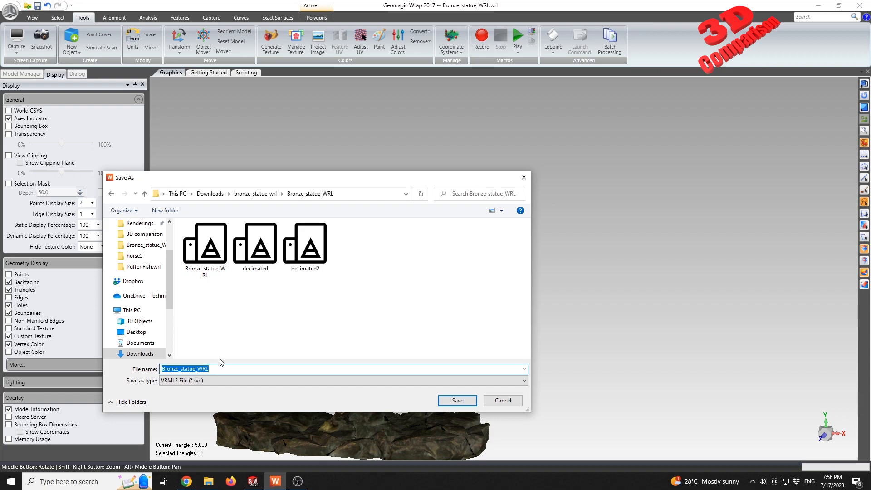
pyautogui.write('dec')
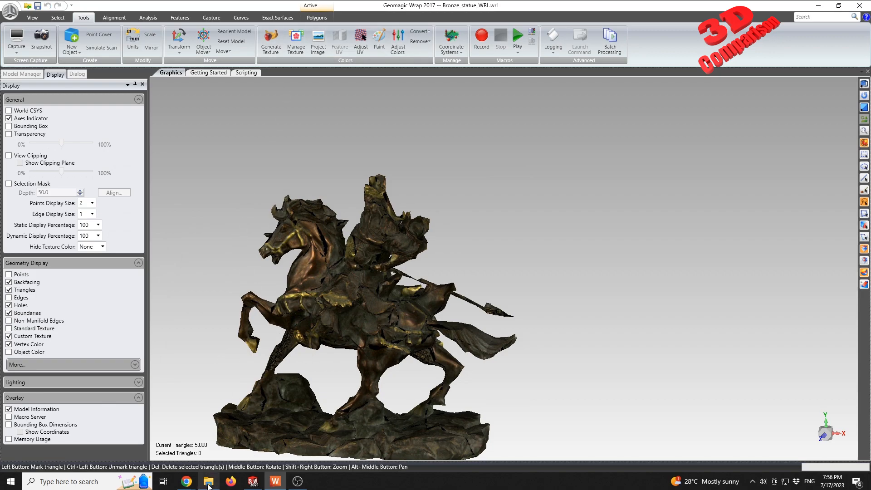
# Step: Browse to Bronze_statue_WRL in File Explorer and open decimated3 in Print 3D
pyautogui.click(208, 482)
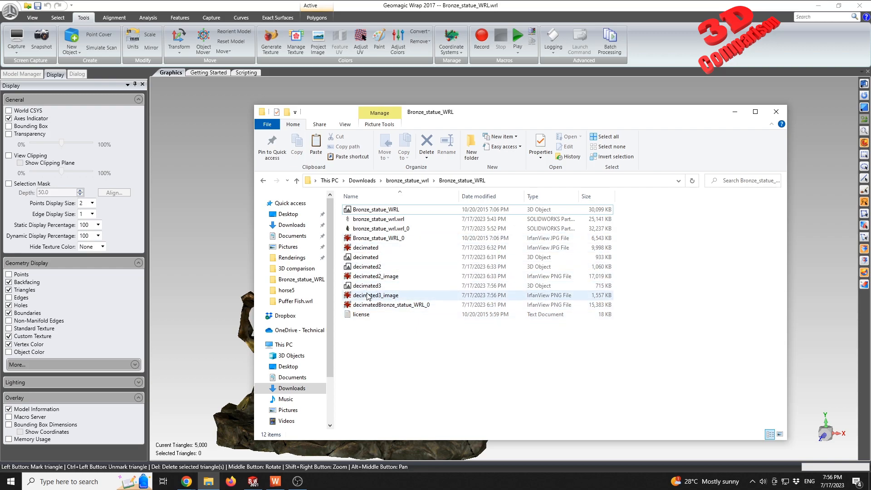
pyautogui.doubleClick(375, 295)
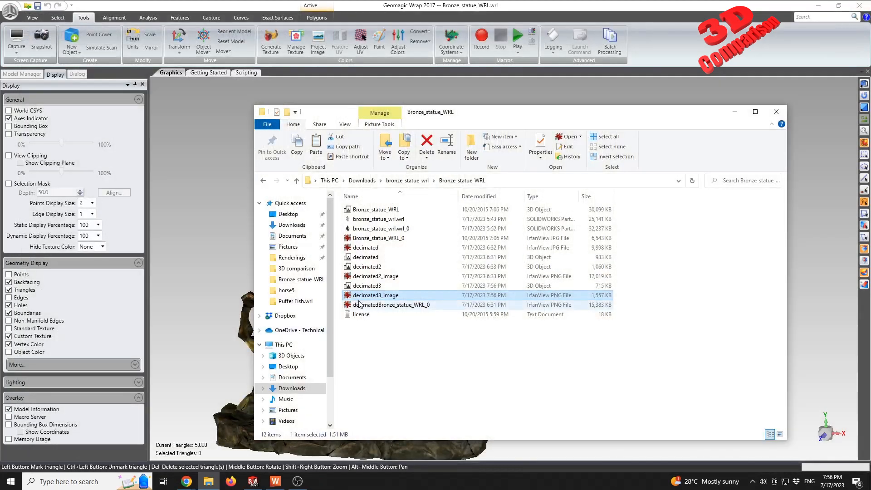
pyautogui.click(367, 286)
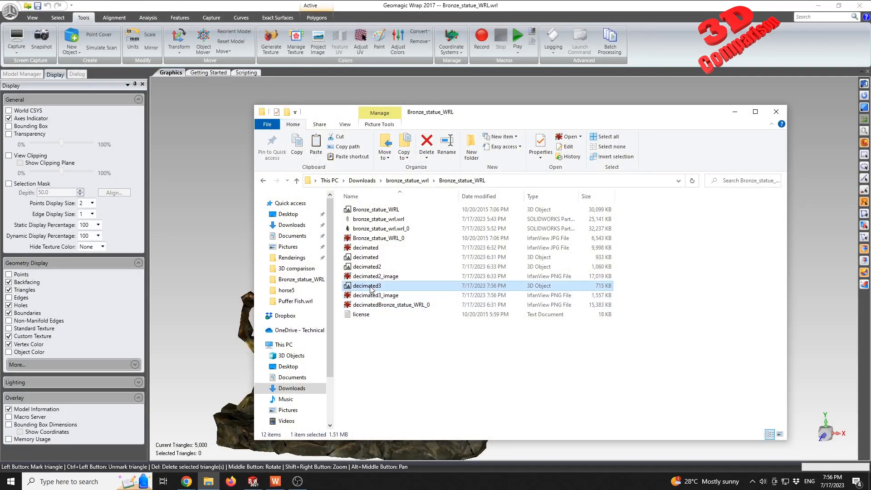
pyautogui.doubleClick(365, 286)
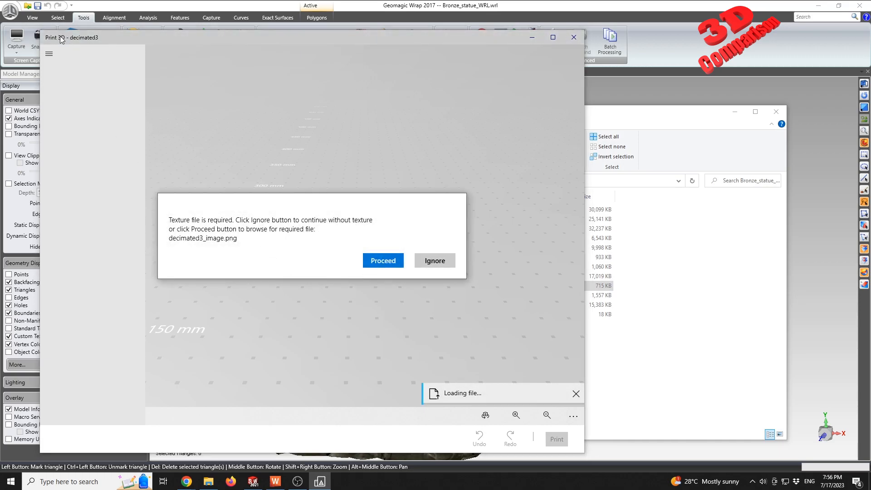
# Step: Supply the texture, rotate the decimated3 statue to inspect it, and finish the preview
pyautogui.click(435, 260)
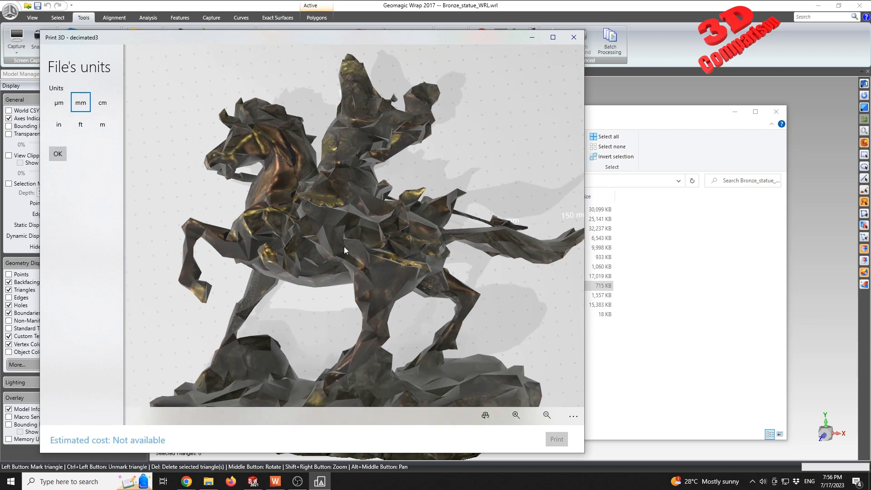
pyautogui.moveTo(345, 250); pyautogui.dragTo(419, 207)
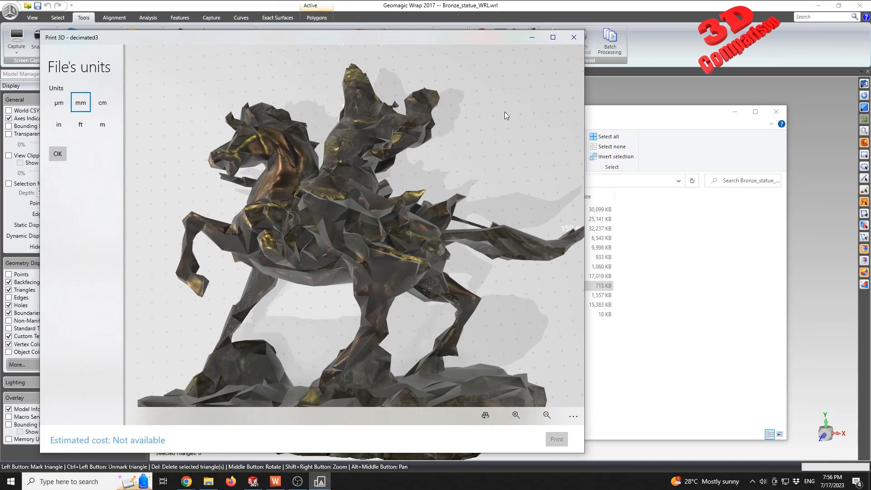
pyautogui.click(58, 154)
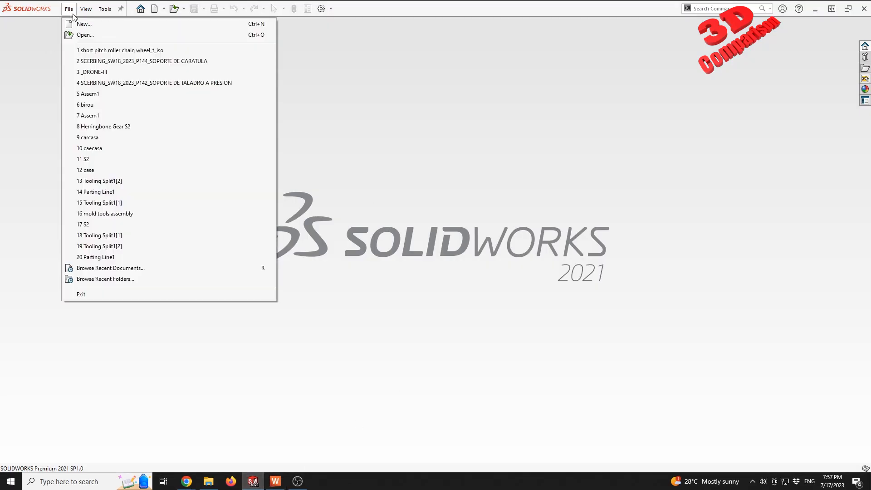
# Step: Open decimated3 in SOLIDWORKS with VRML import as solid body, millimetres, with texture
pyautogui.click(84, 35)
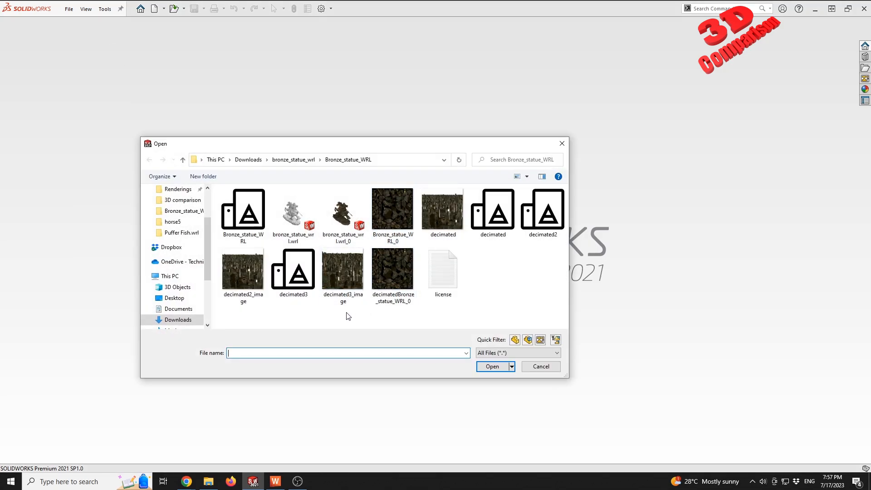
pyautogui.click(244, 337)
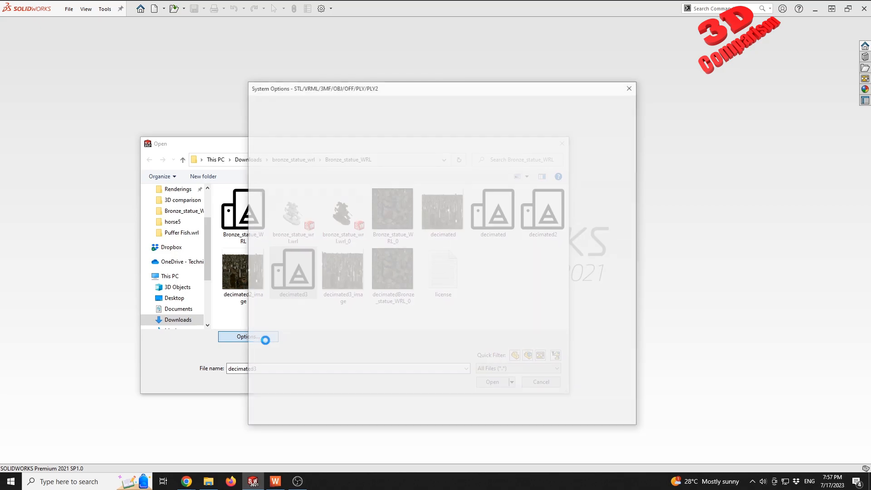
pyautogui.click(245, 336)
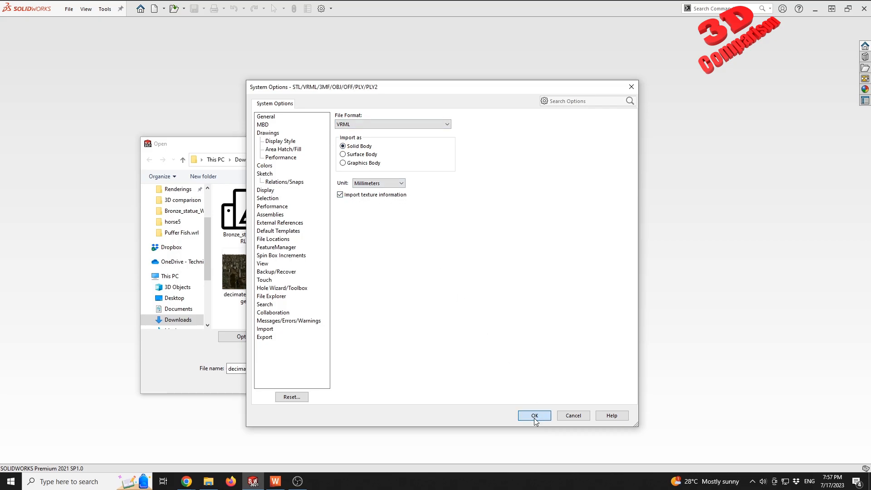
pyautogui.click(535, 416)
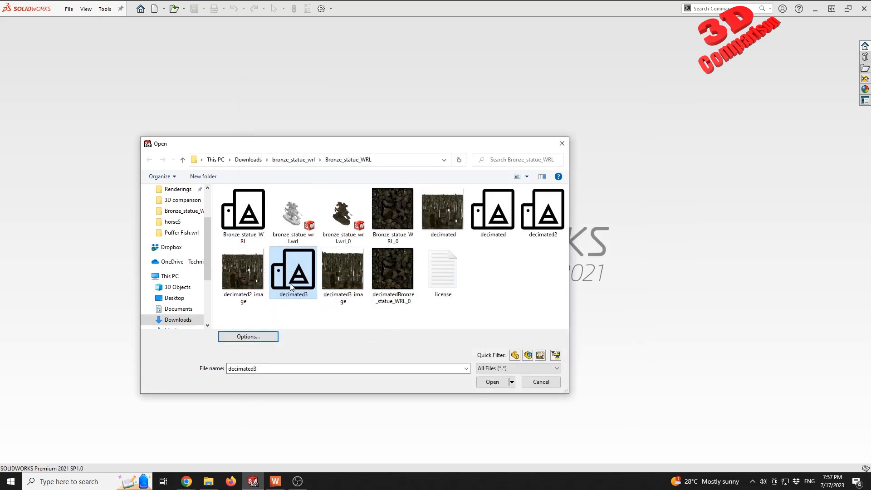
pyautogui.click(493, 382)
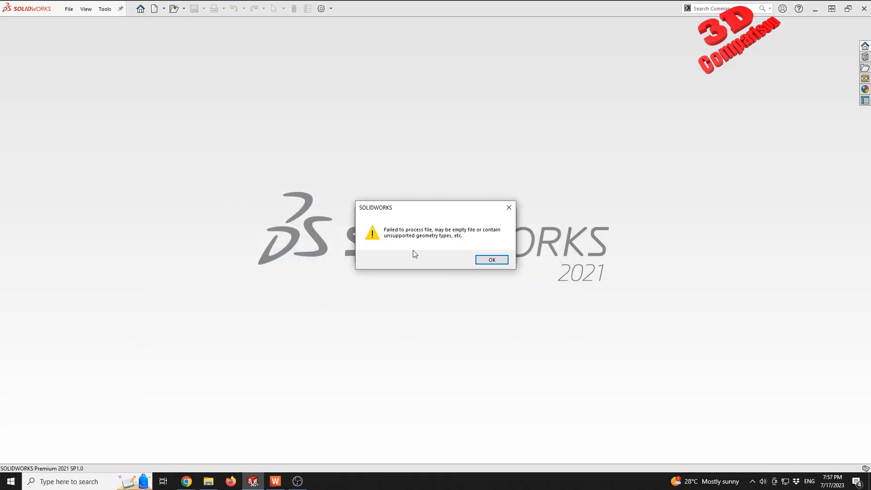
pyautogui.moveTo(396, 242)
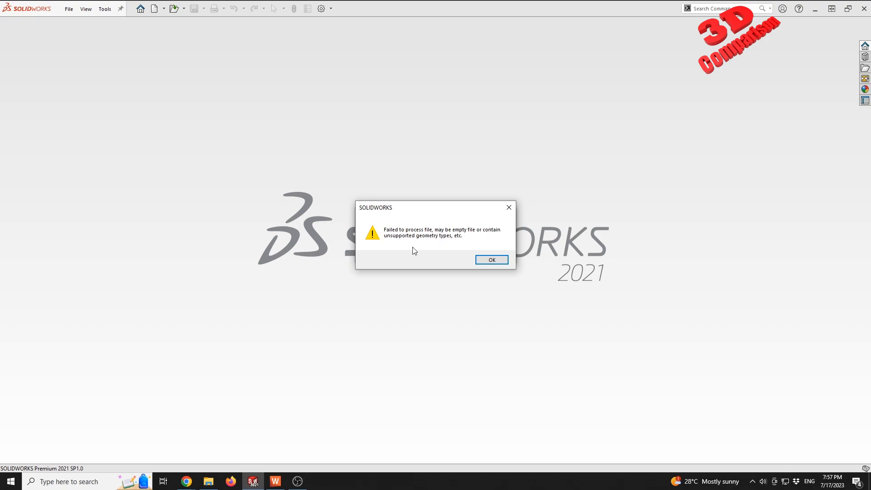
# Step: Acknowledge the 'Failed to process file' message for decimated3
pyautogui.click(492, 259)
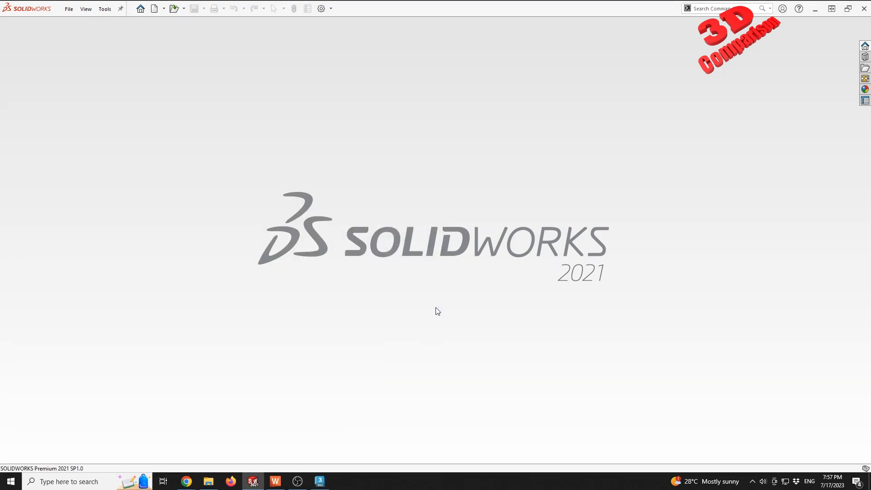
pyautogui.moveTo(443, 301)
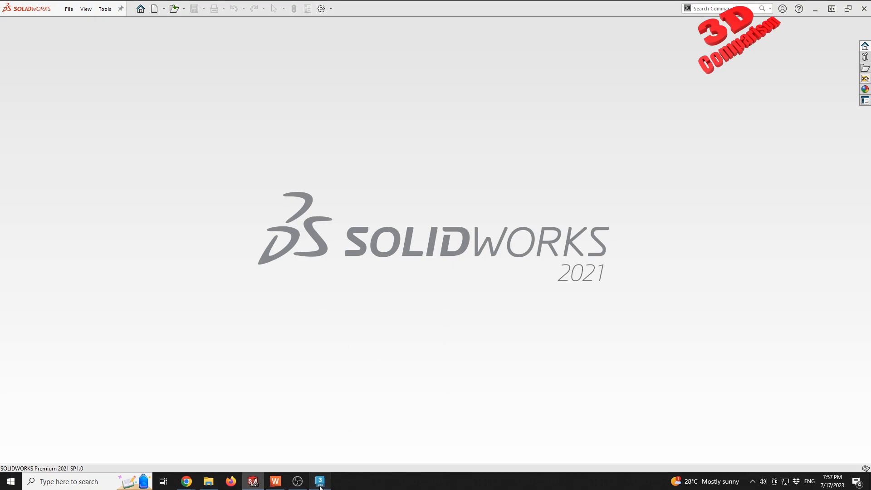
# Step: Launch 3ds Max 2024 from the taskbar
pyautogui.click(320, 481)
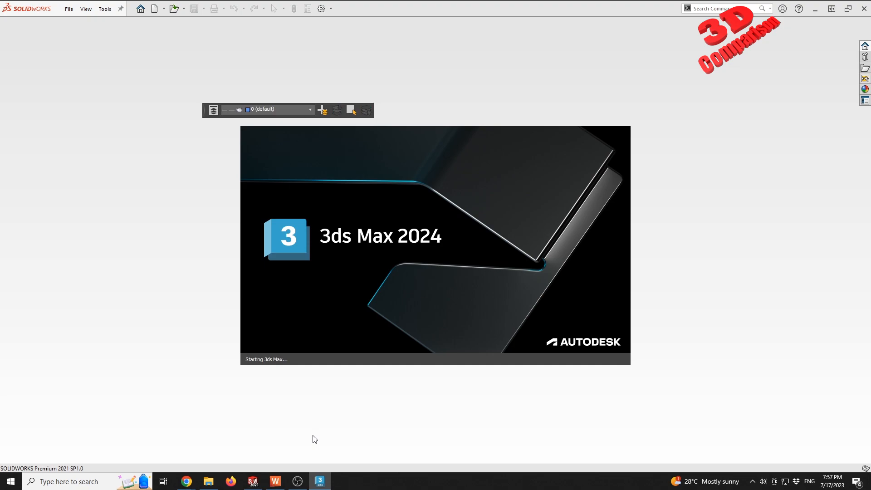
pyautogui.moveTo(297, 454)
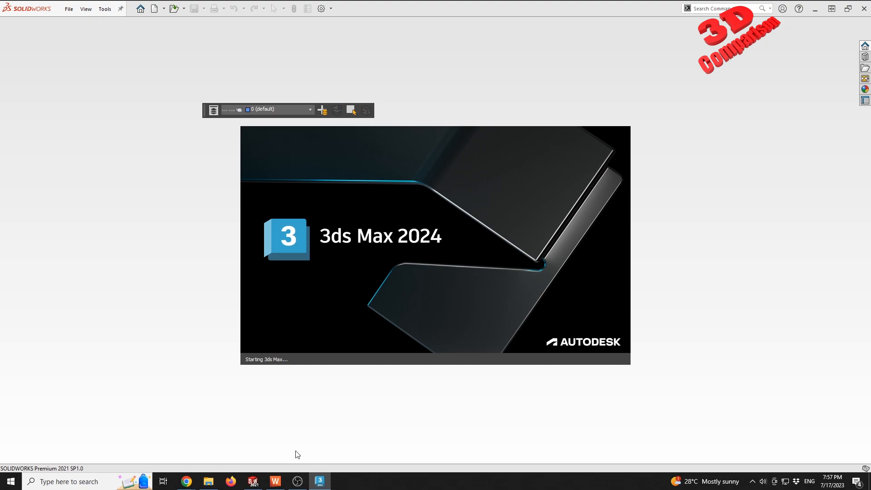
pyautogui.moveTo(310, 425)
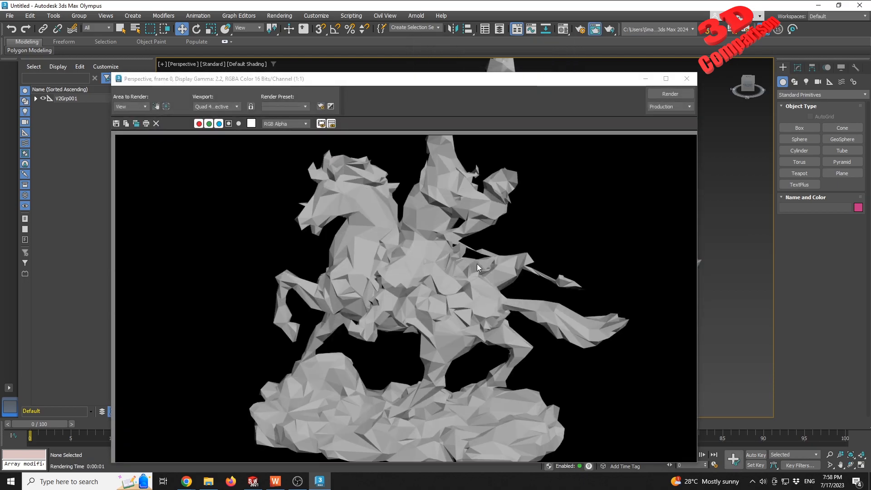
pyautogui.moveTo(453, 259)
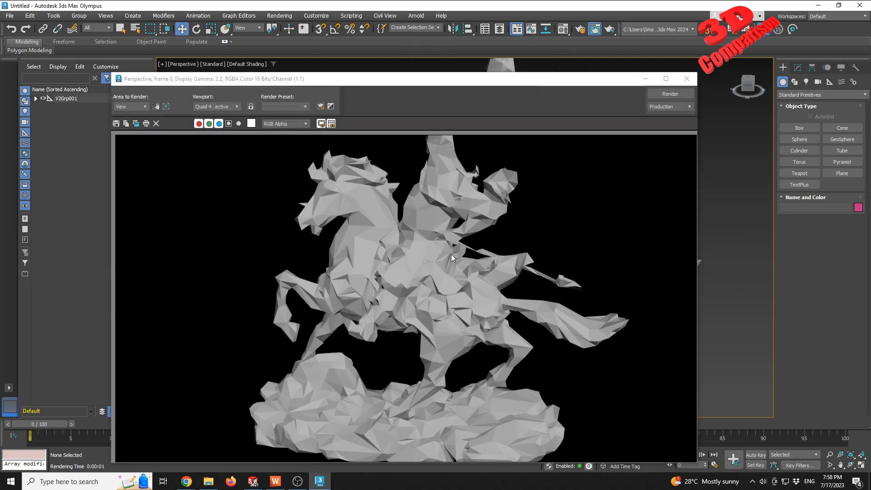
# Step: Give the statue a Standard material with decimated3_image.png from bronze_statue_wrl as its Bitmap diffuse map
pyautogui.click(687, 79)
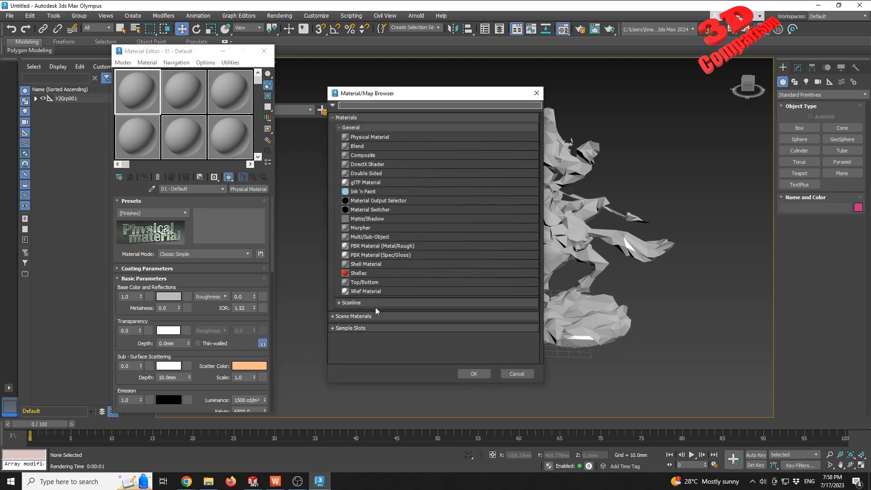
pyautogui.click(351, 303)
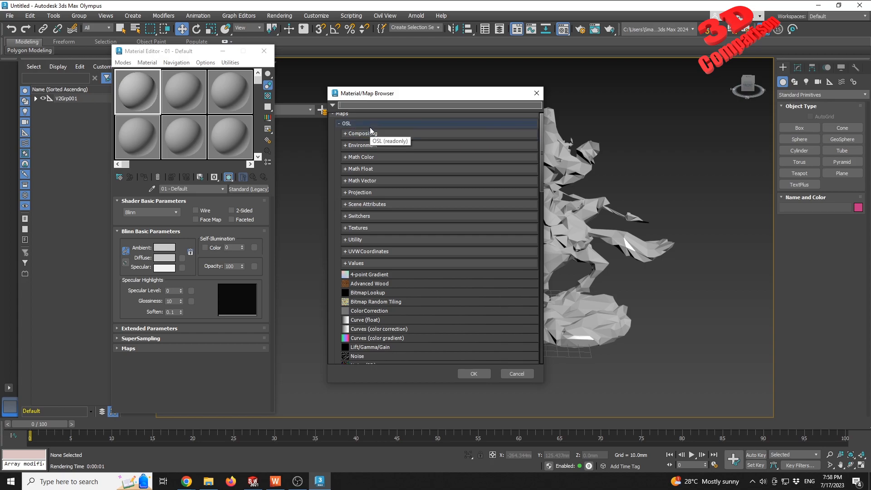
pyautogui.write('bit')
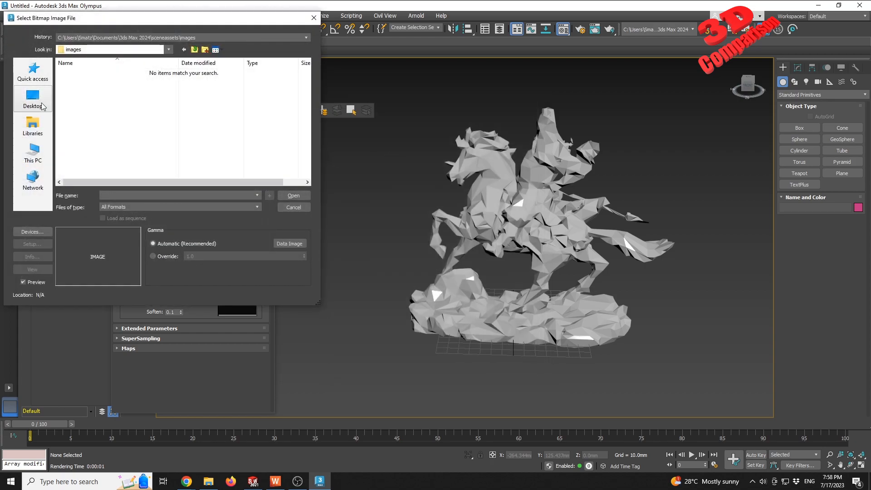
pyautogui.click(32, 99)
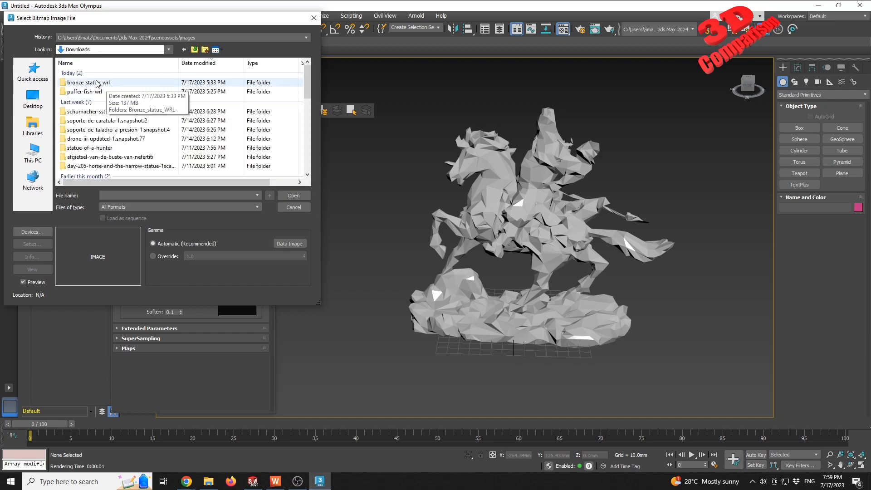
pyautogui.doubleClick(86, 82)
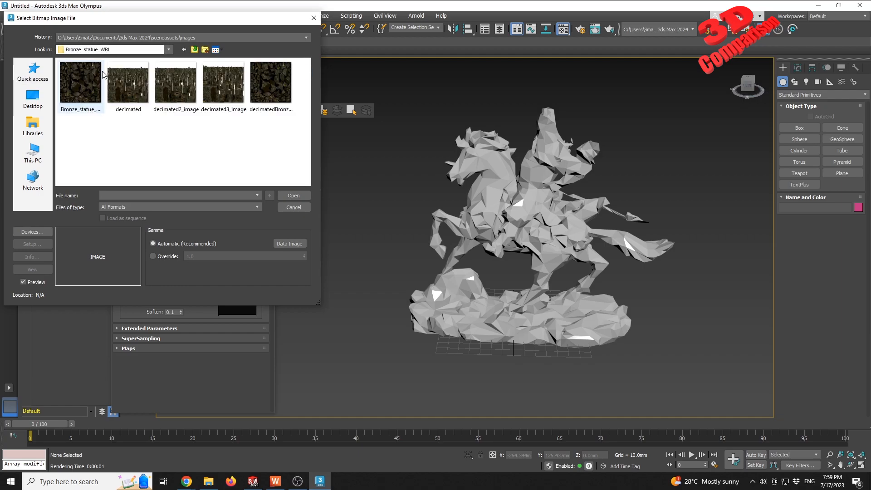
pyautogui.click(223, 82)
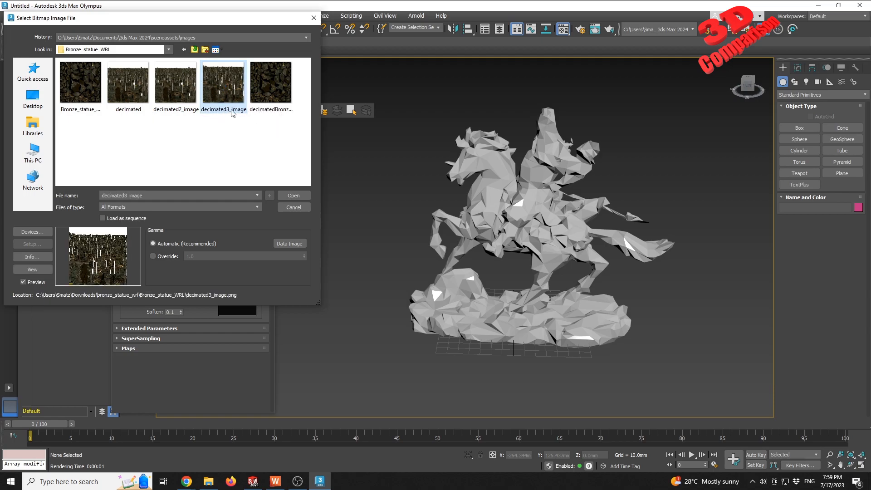
pyautogui.click(294, 207)
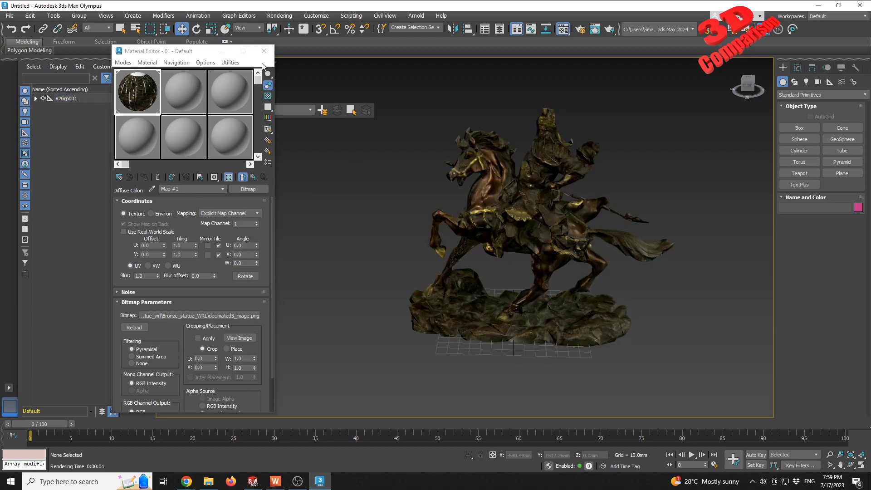
pyautogui.click(264, 50)
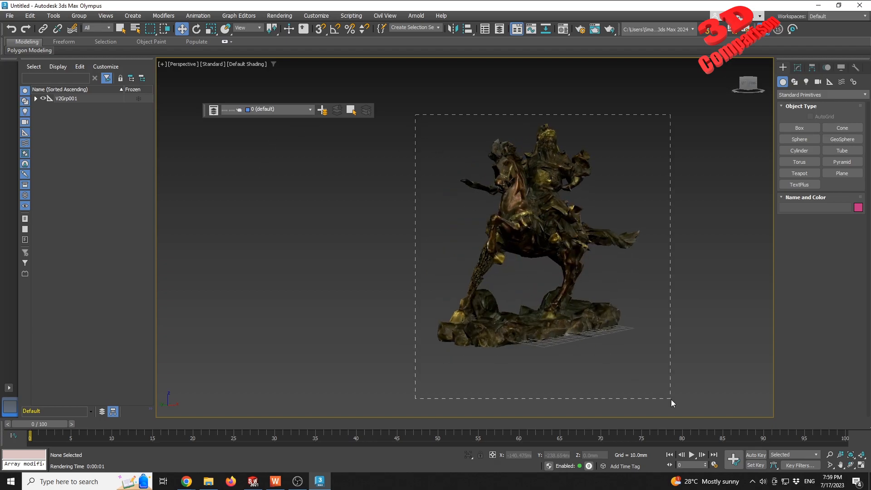
# Step: Select all statue parts, export them through the export dialog, and return to SOLIDWORKS
pyautogui.click(9, 16)
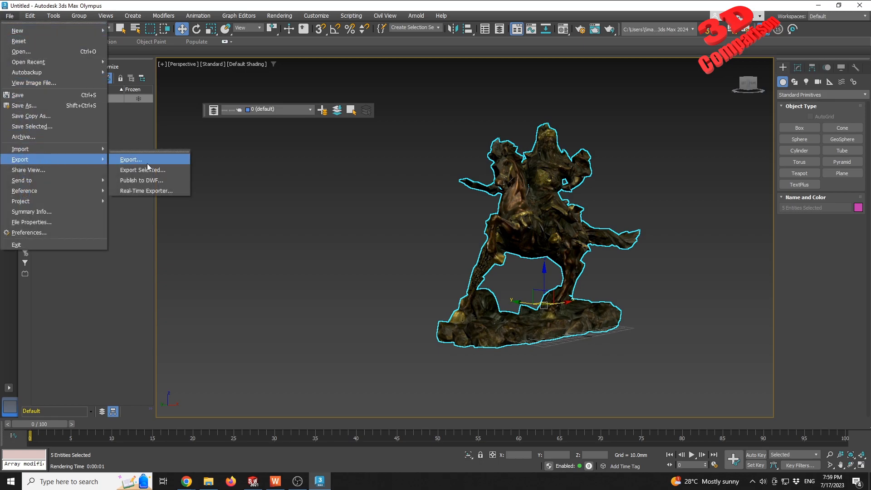
pyautogui.click(130, 160)
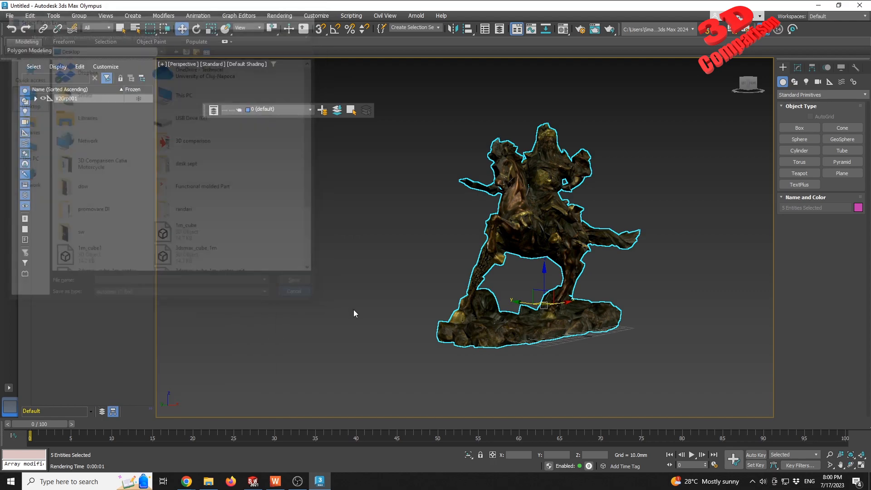
pyautogui.click(254, 481)
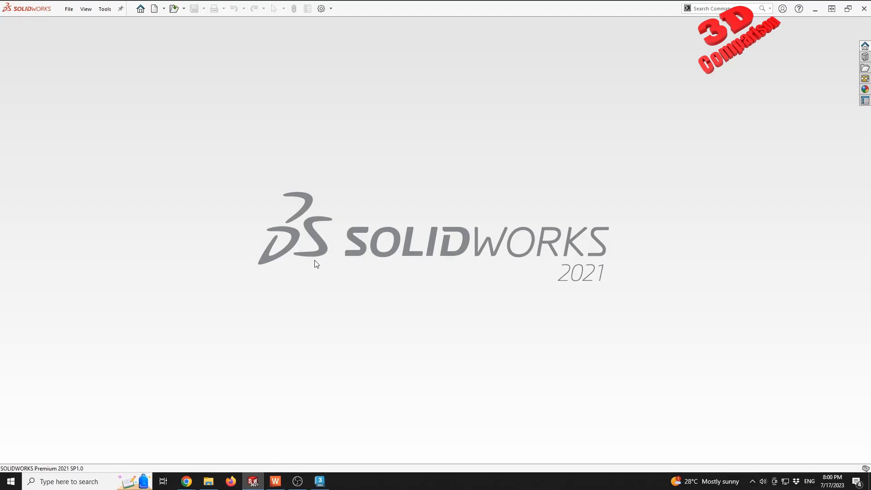
pyautogui.moveTo(266, 362)
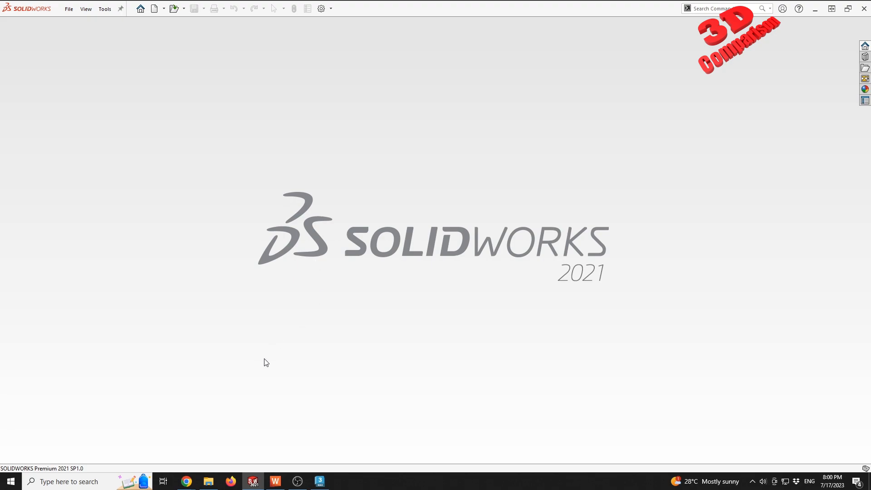
pyautogui.moveTo(313, 328)
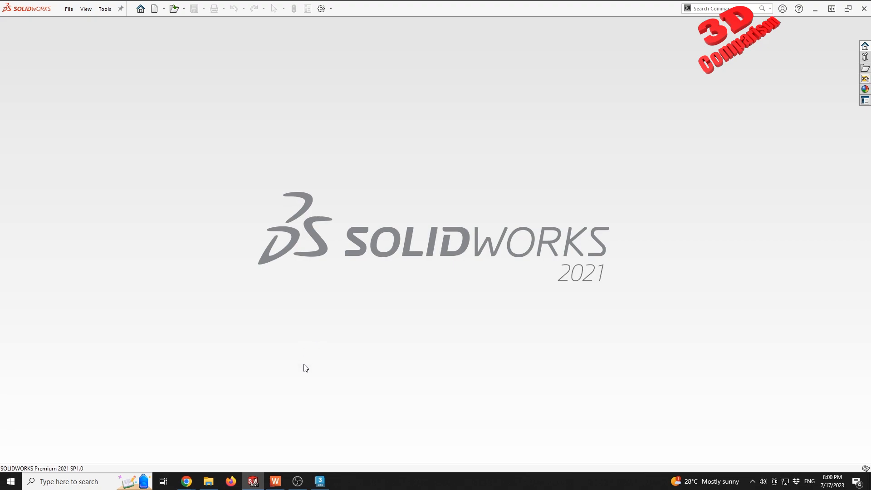
pyautogui.moveTo(316, 372)
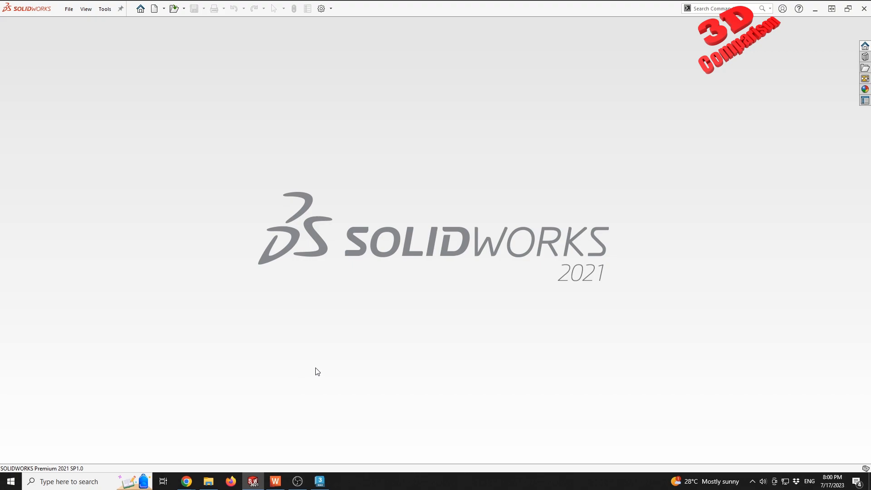